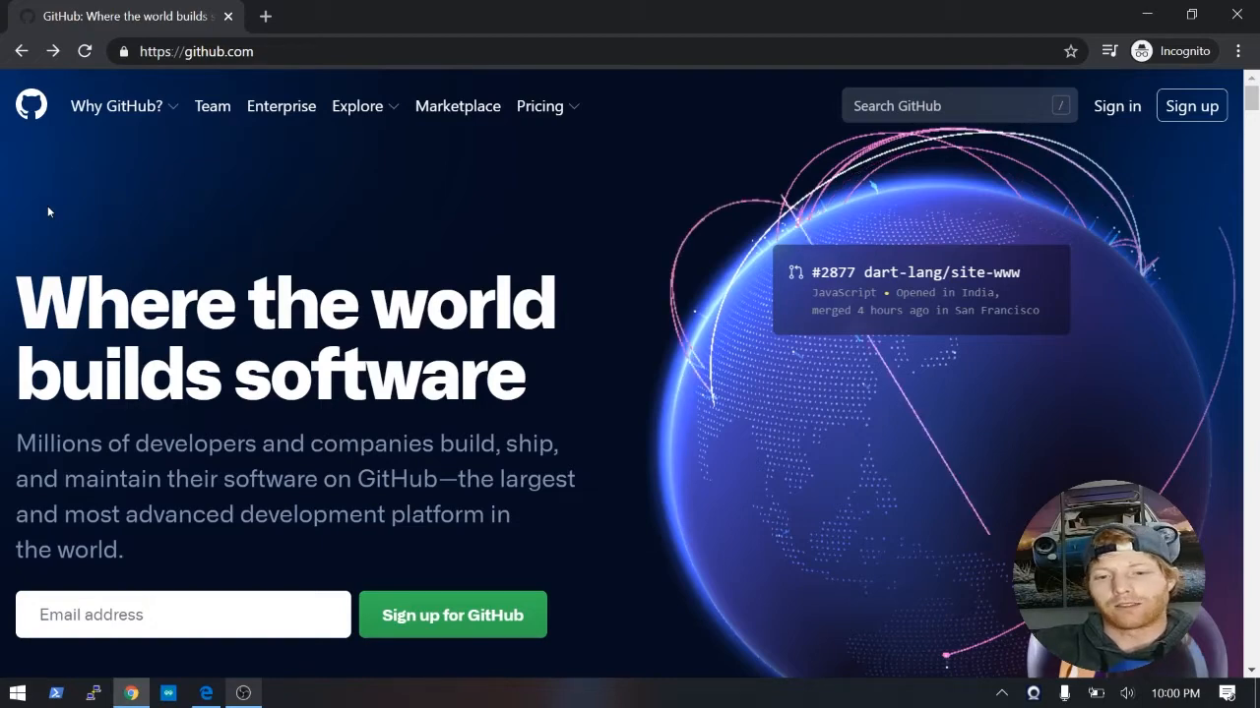
Start the GitHub sign-up from the homepage to reach the Join GitHub form.
left_click(205, 693)
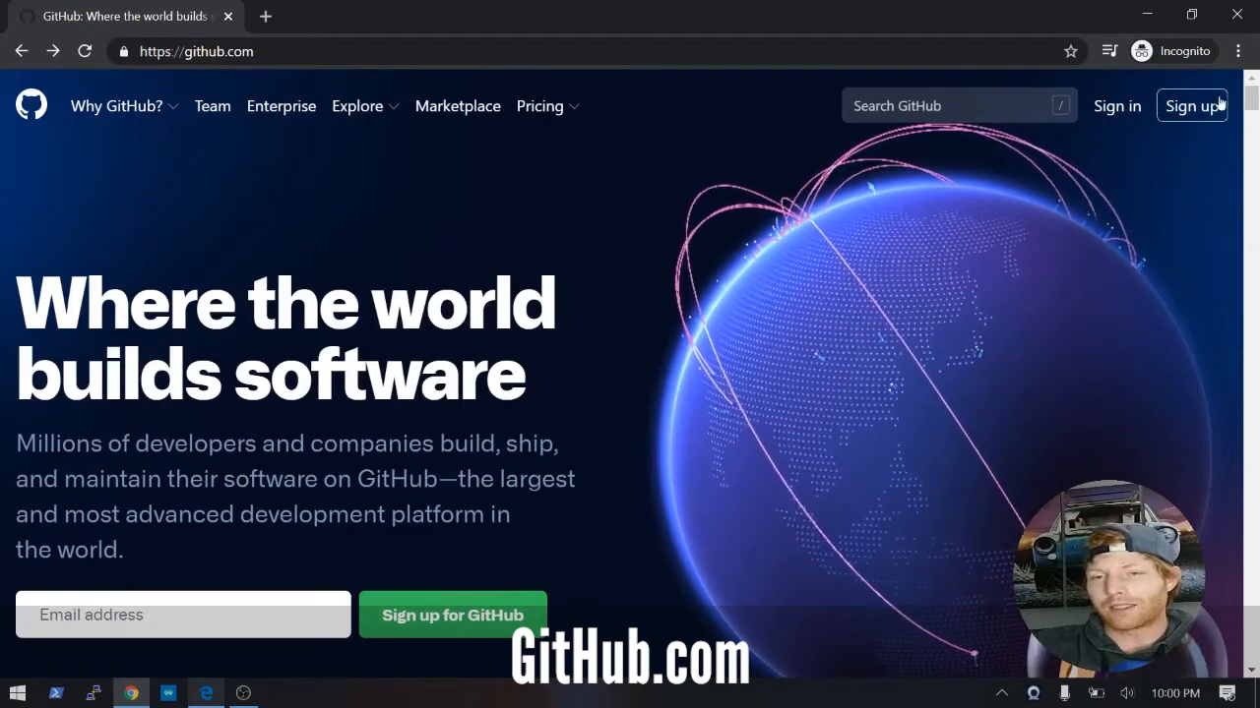
left_click(1191, 107)
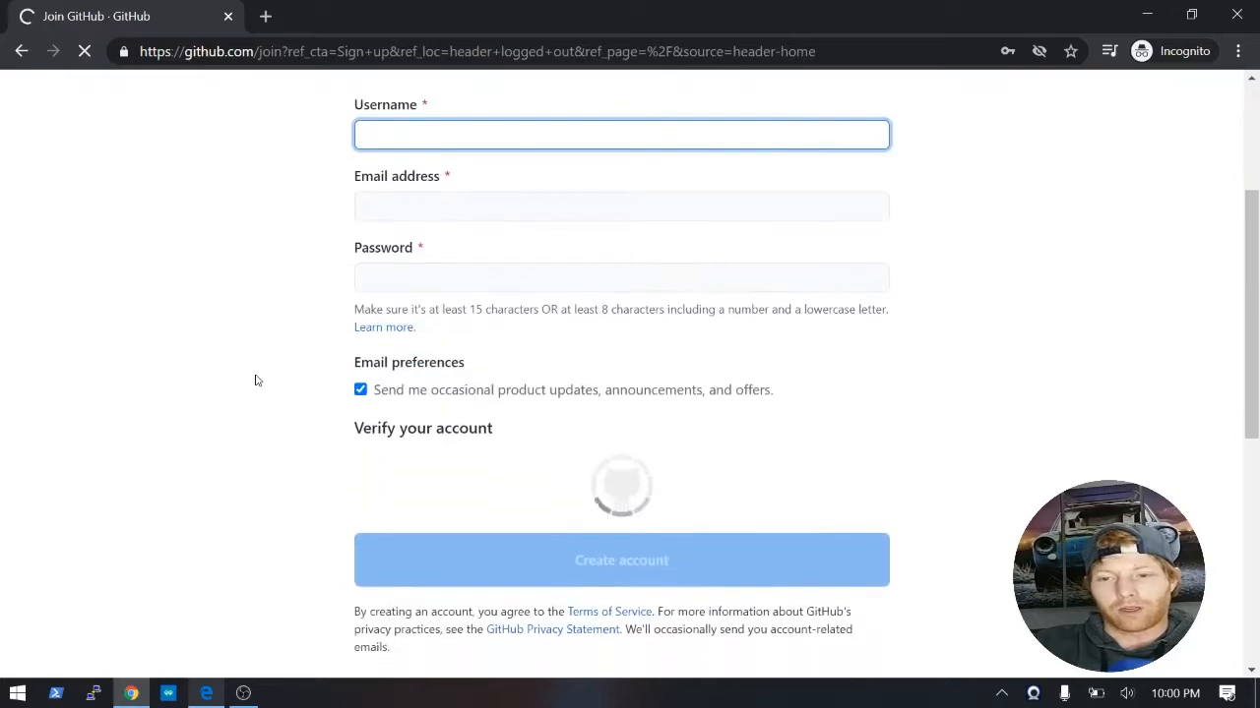
scroll("up", 3)
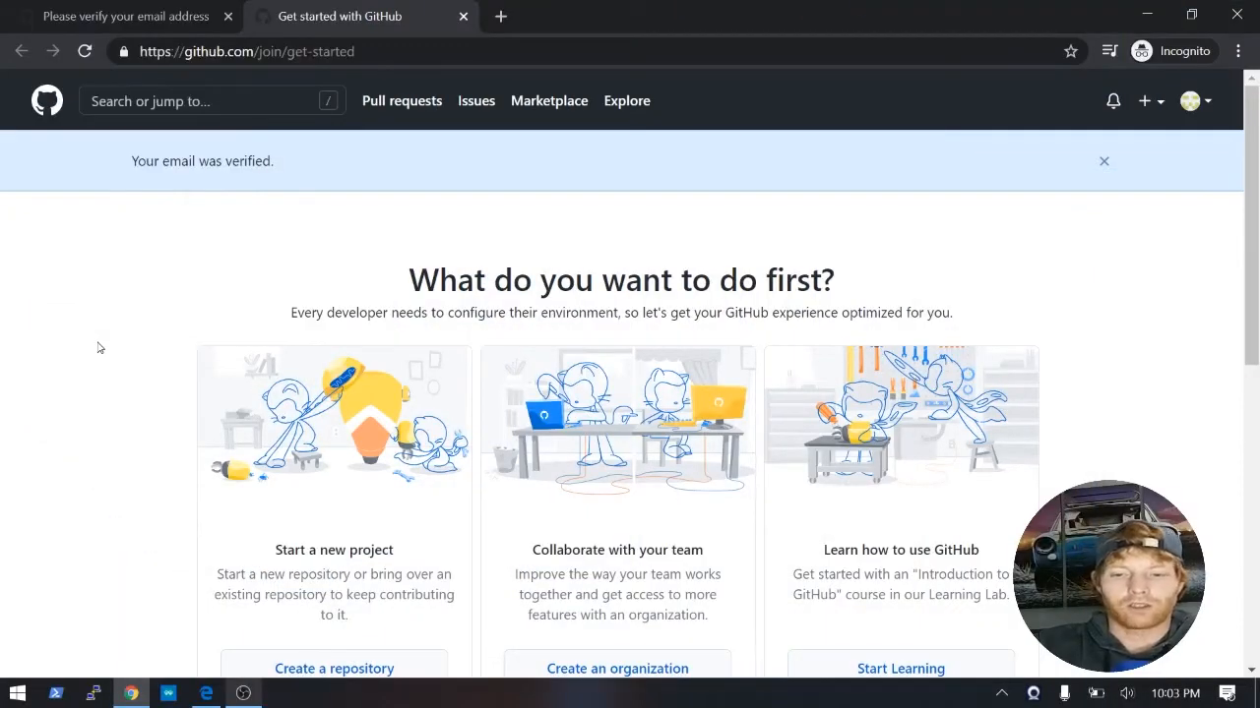
scroll("down", 3)
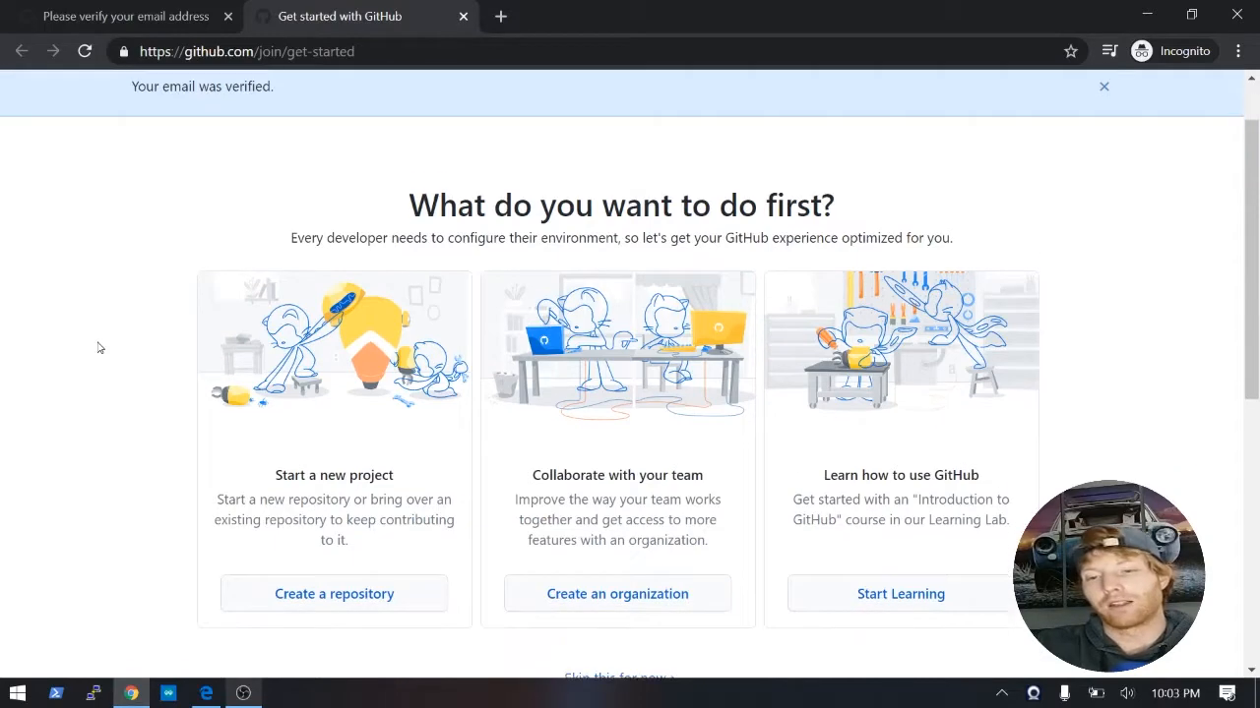
left_click(1102, 86)
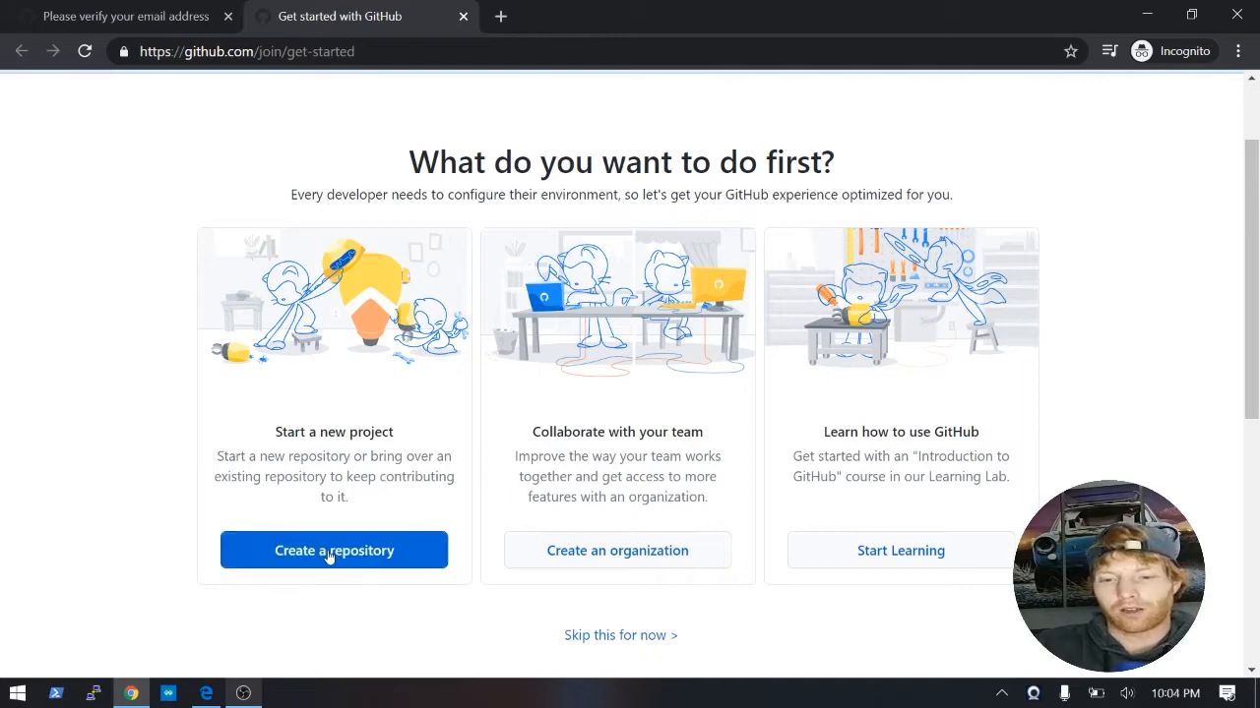
Create a public repository named Goode_website from the getting-started page.
left_click(335, 551)
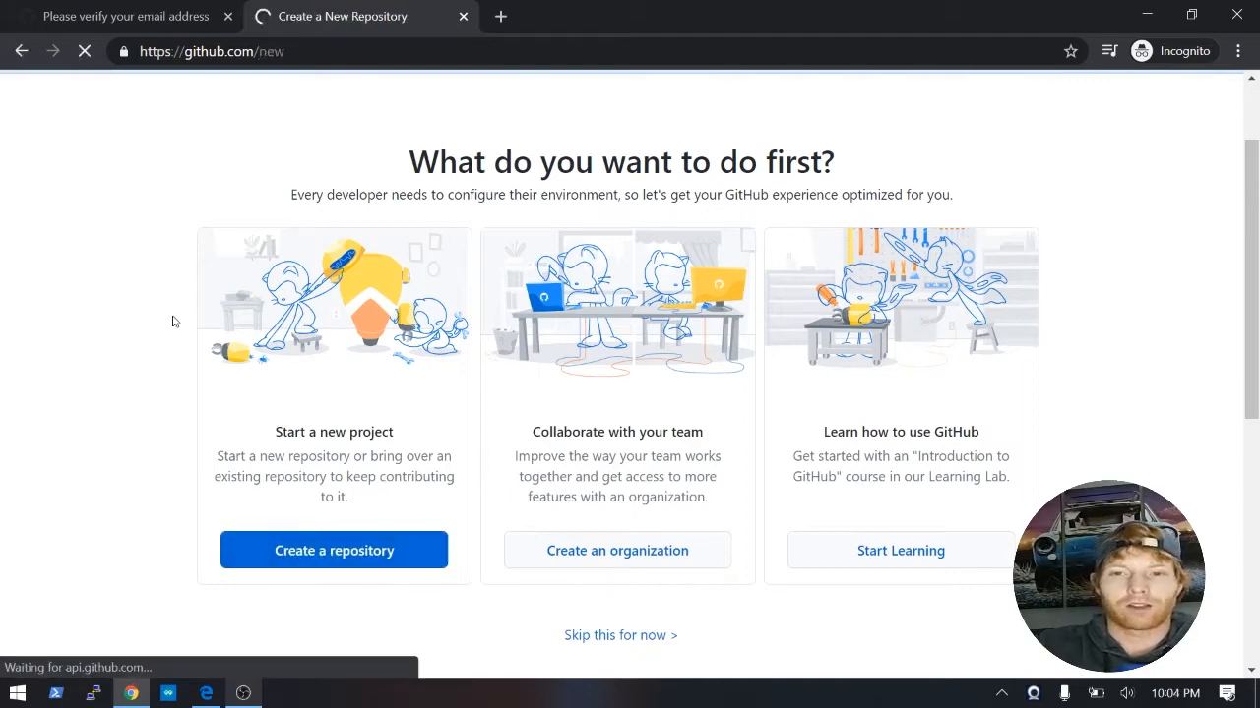
left_click(333, 551)
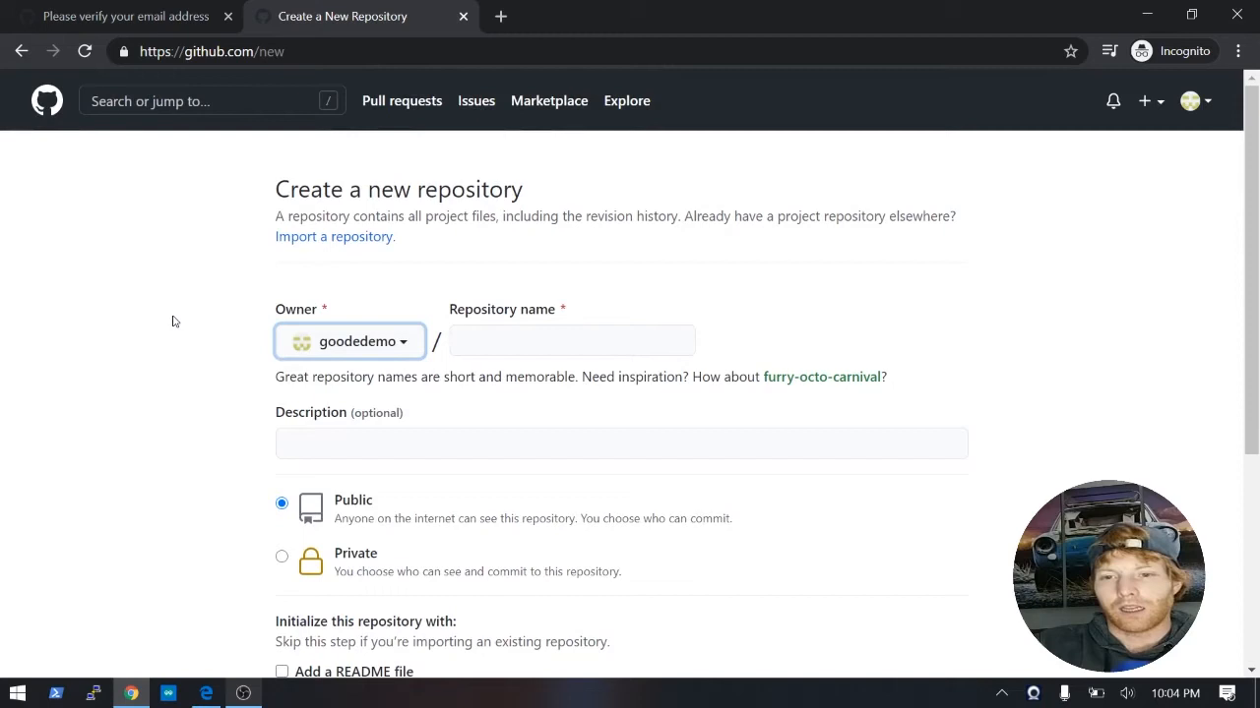
left_click(570, 340)
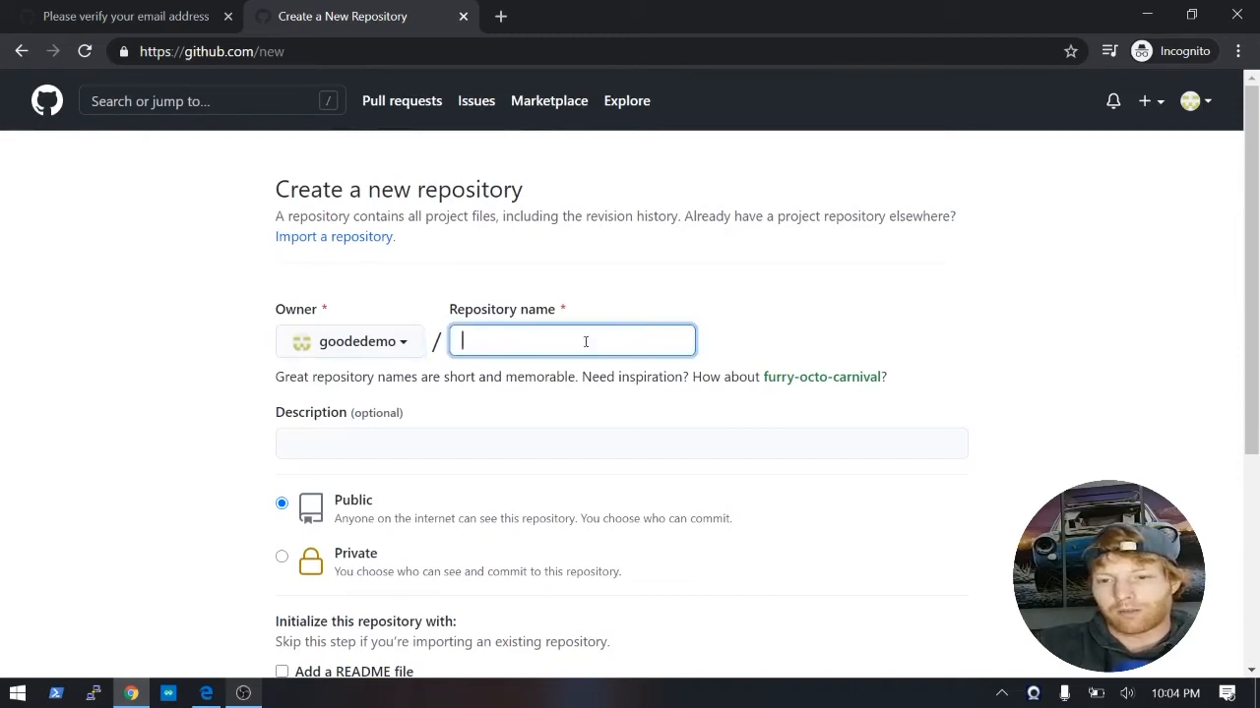
type("Goode")
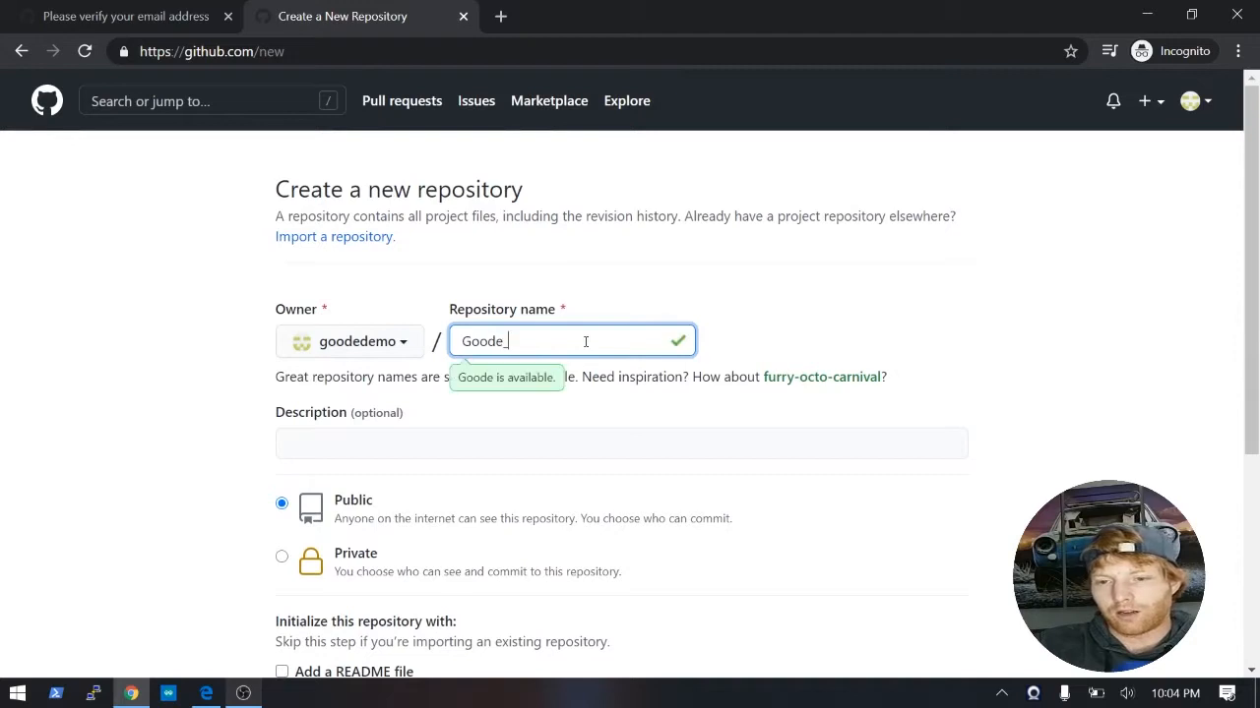
type("website")
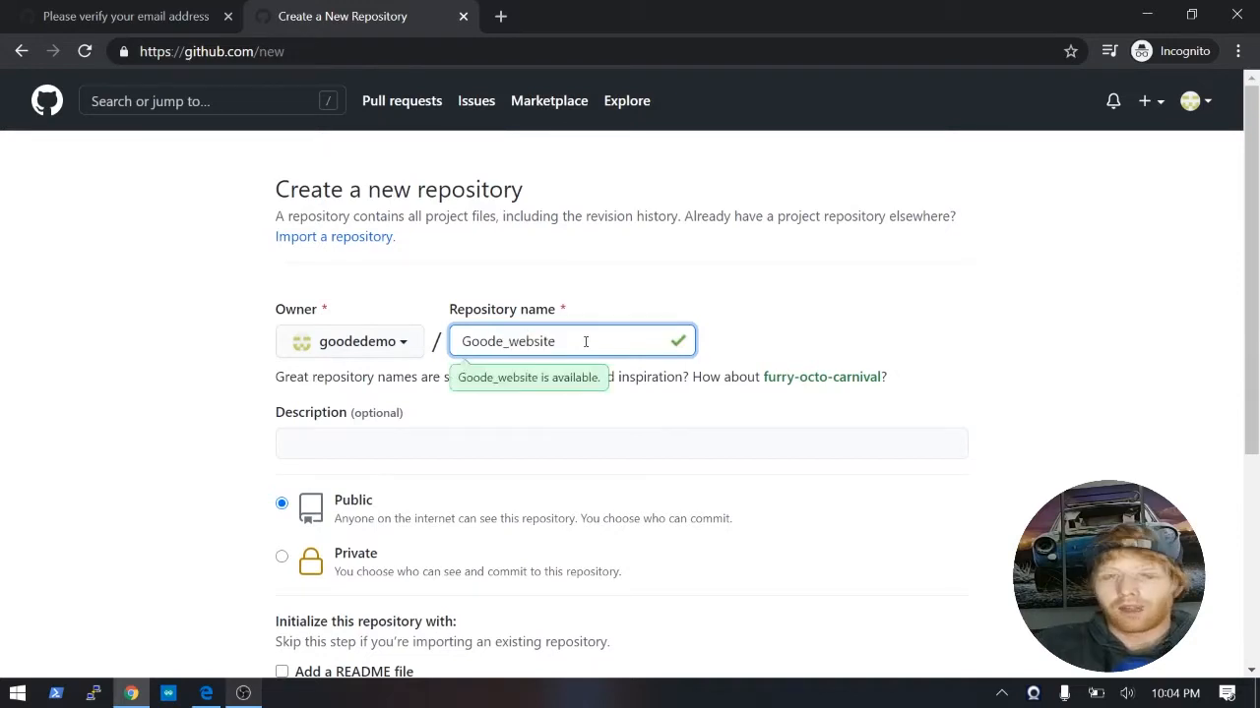
scroll("down", 3)
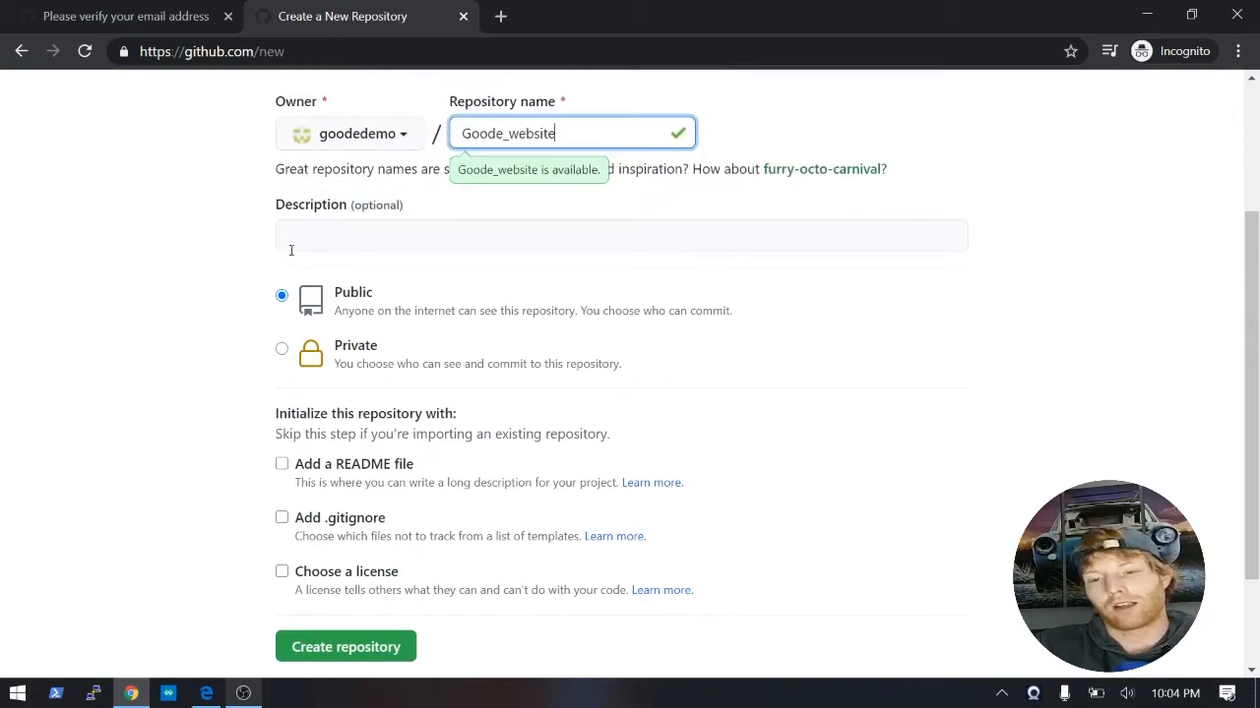
left_click(346, 645)
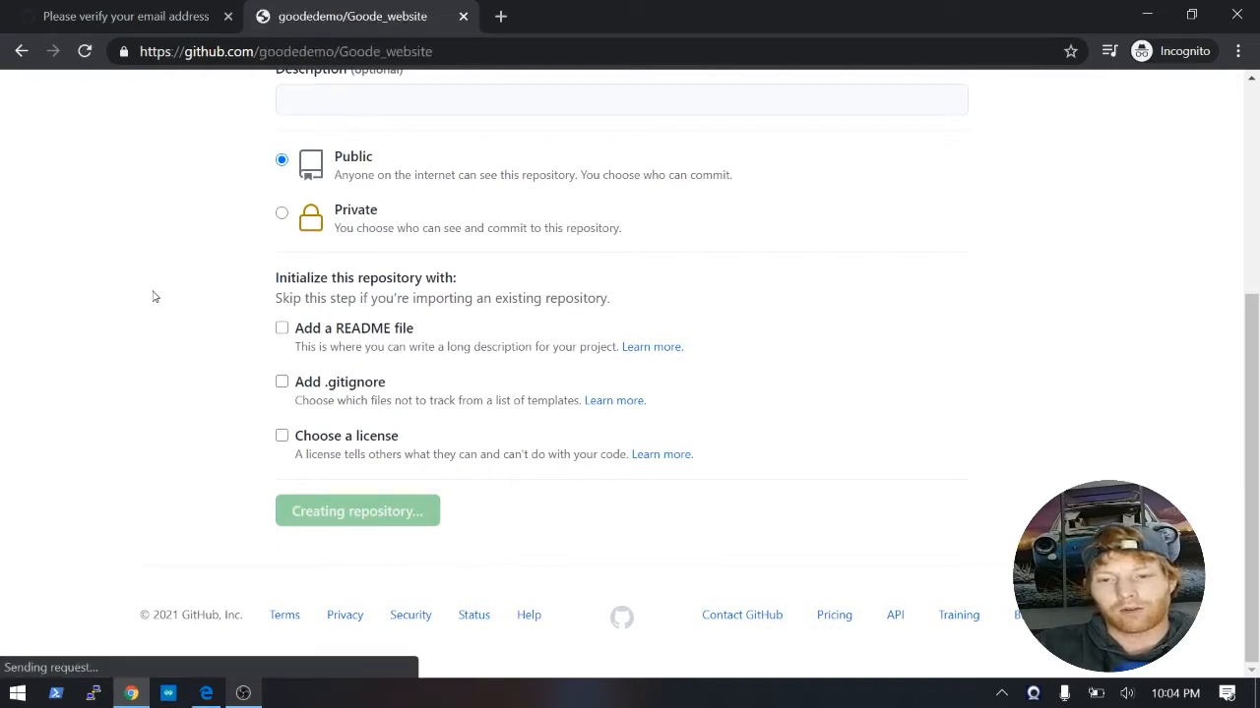
Dismiss the Try out GitHub Discussions popup on the repository's quick setup page.
left_click(358, 512)
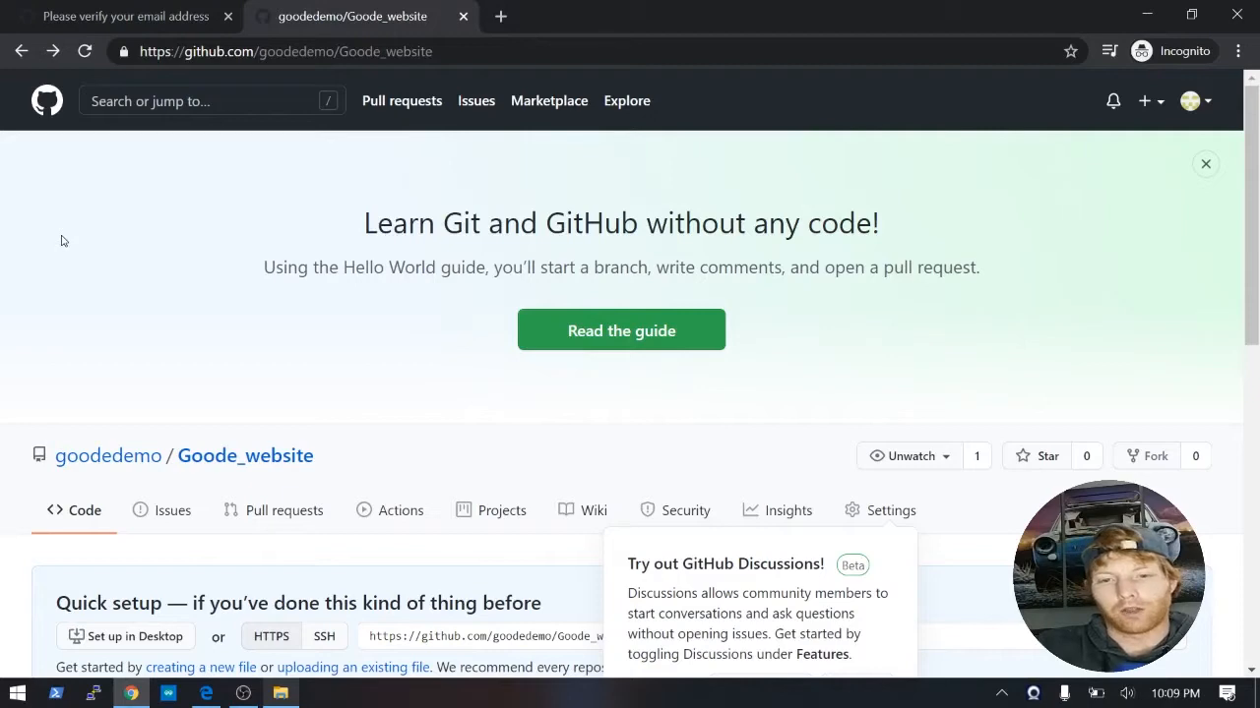
scroll("down", 3)
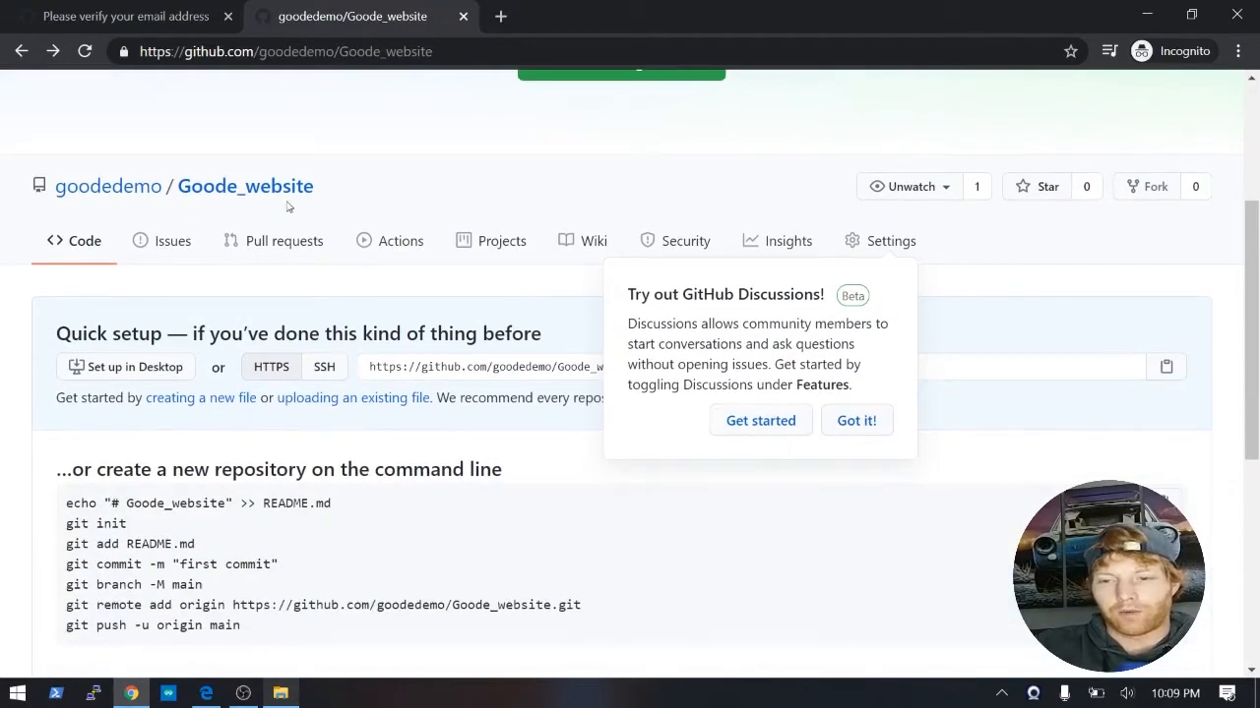
left_click(854, 421)
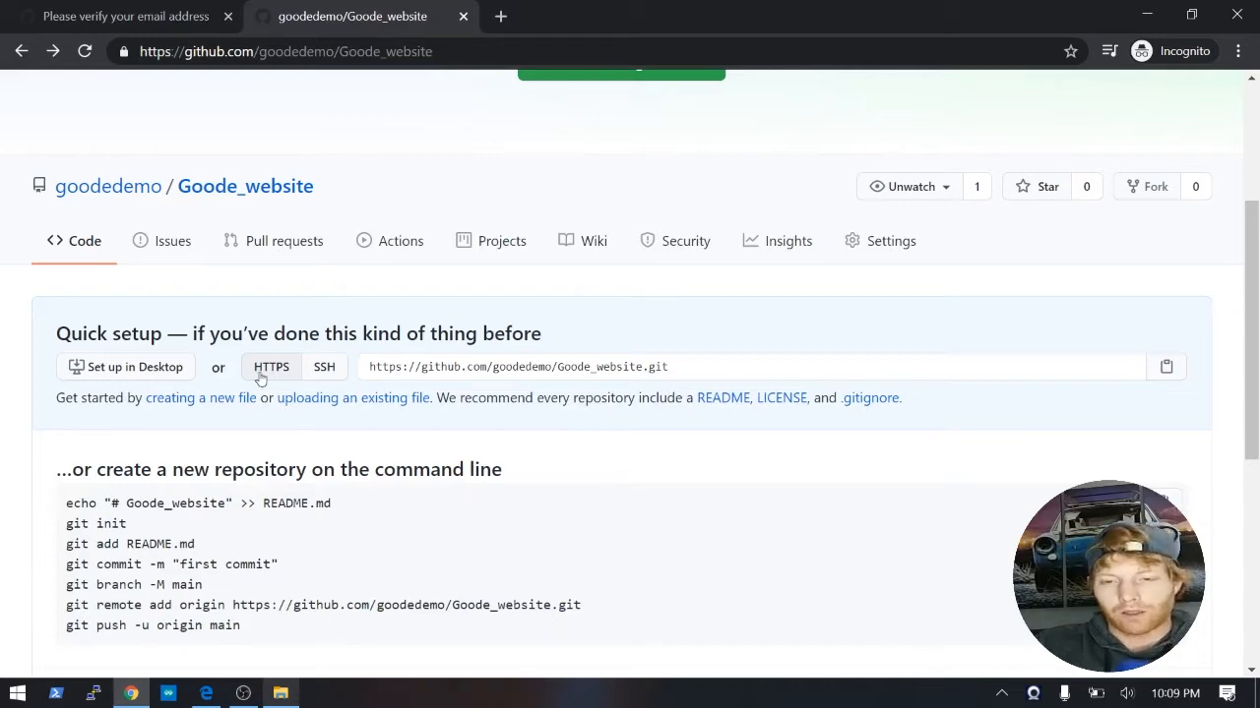
mouse_move(352, 398)
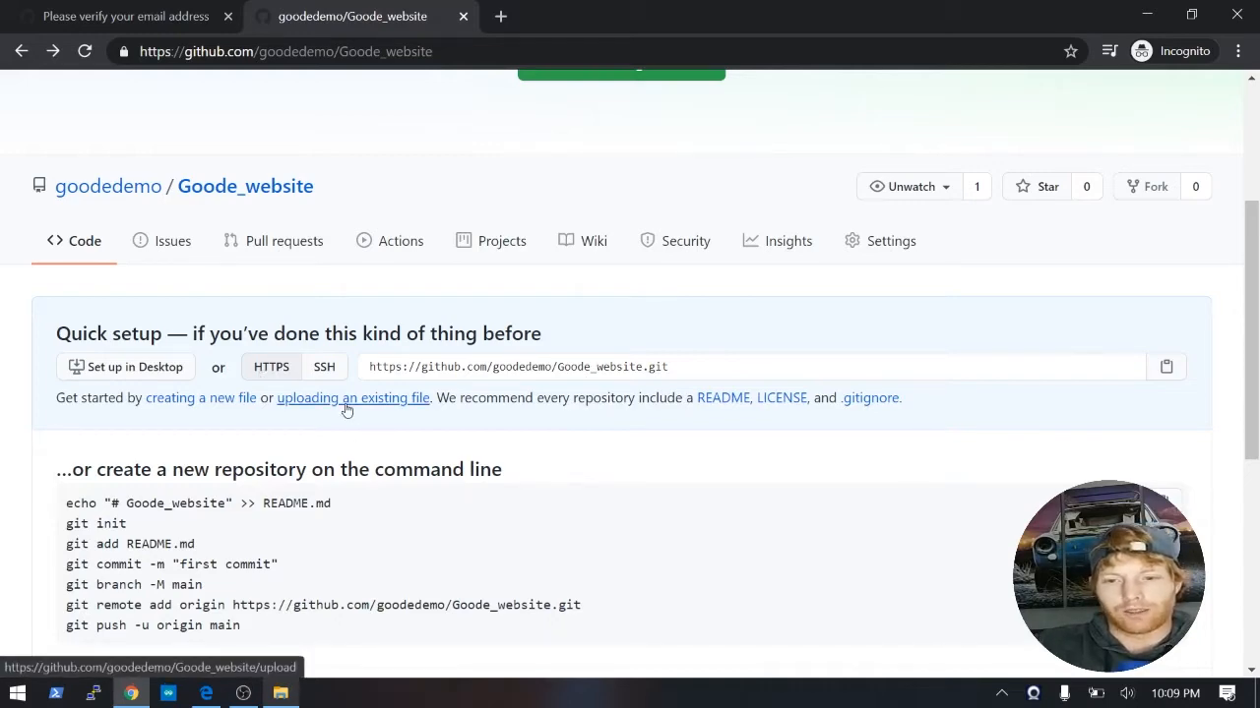
Go to the 'uploading an existing file' page for Goode_website from Quick setup.
left_click(351, 398)
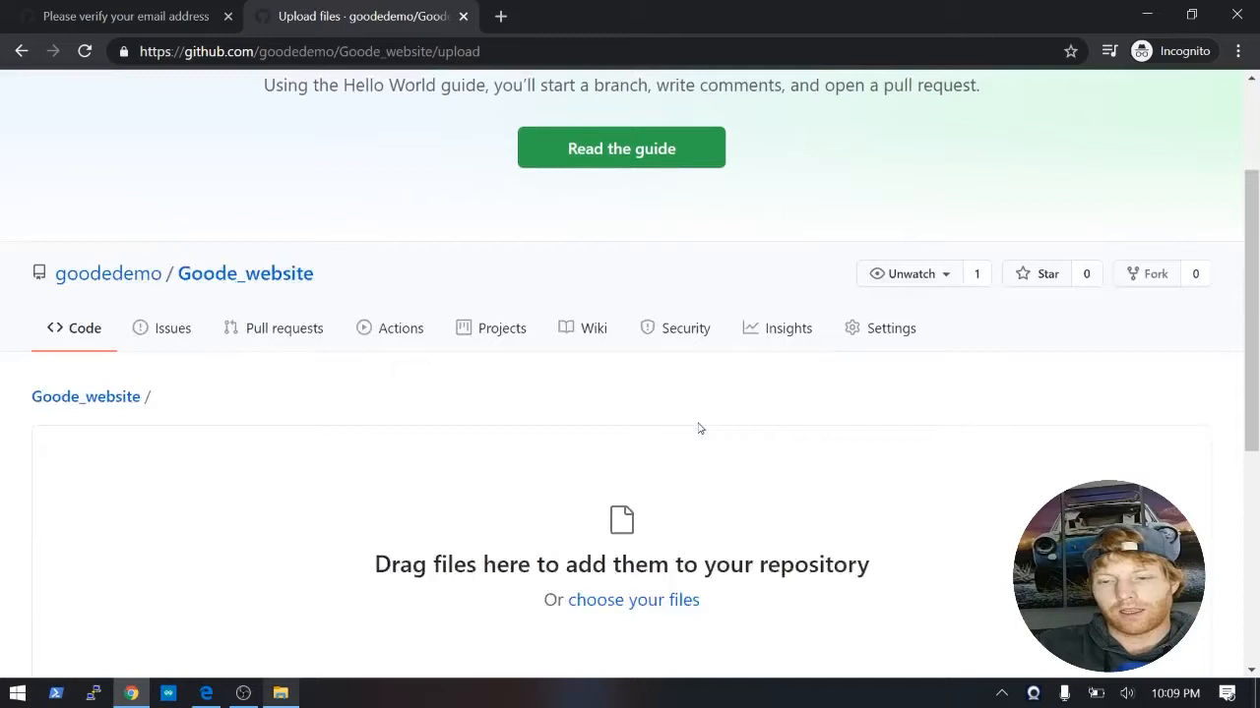
scroll("down", 3)
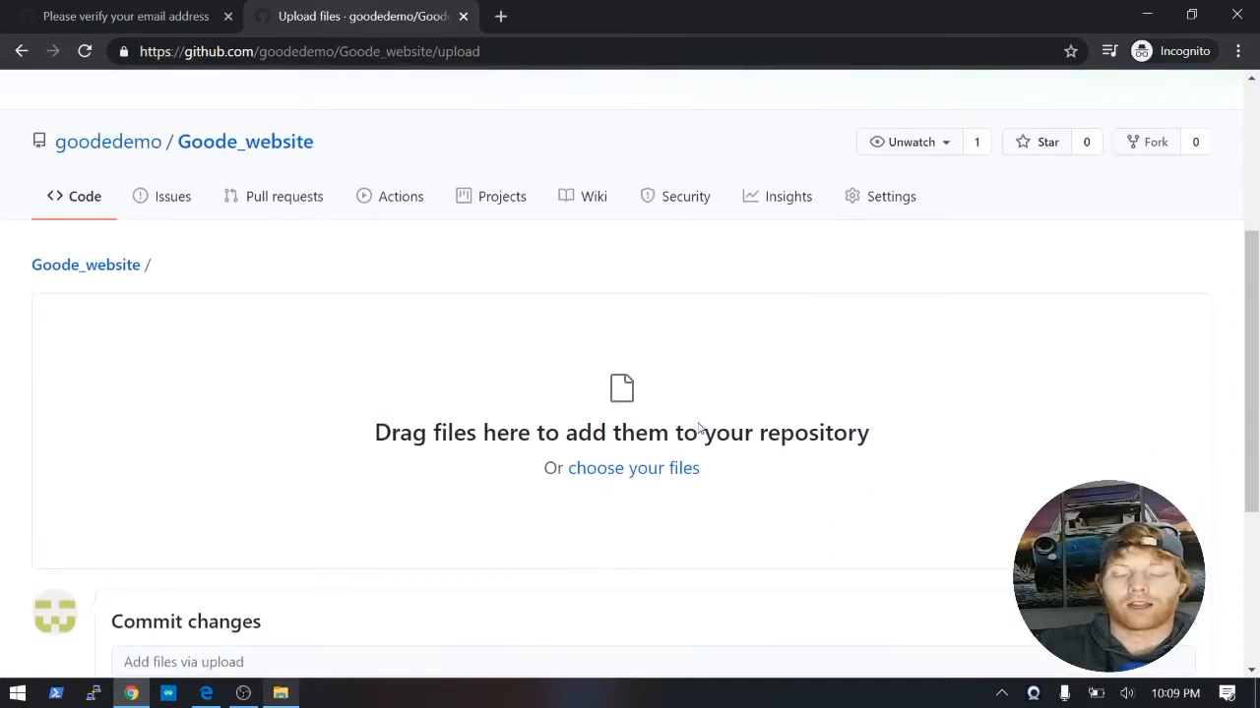
mouse_move(307, 606)
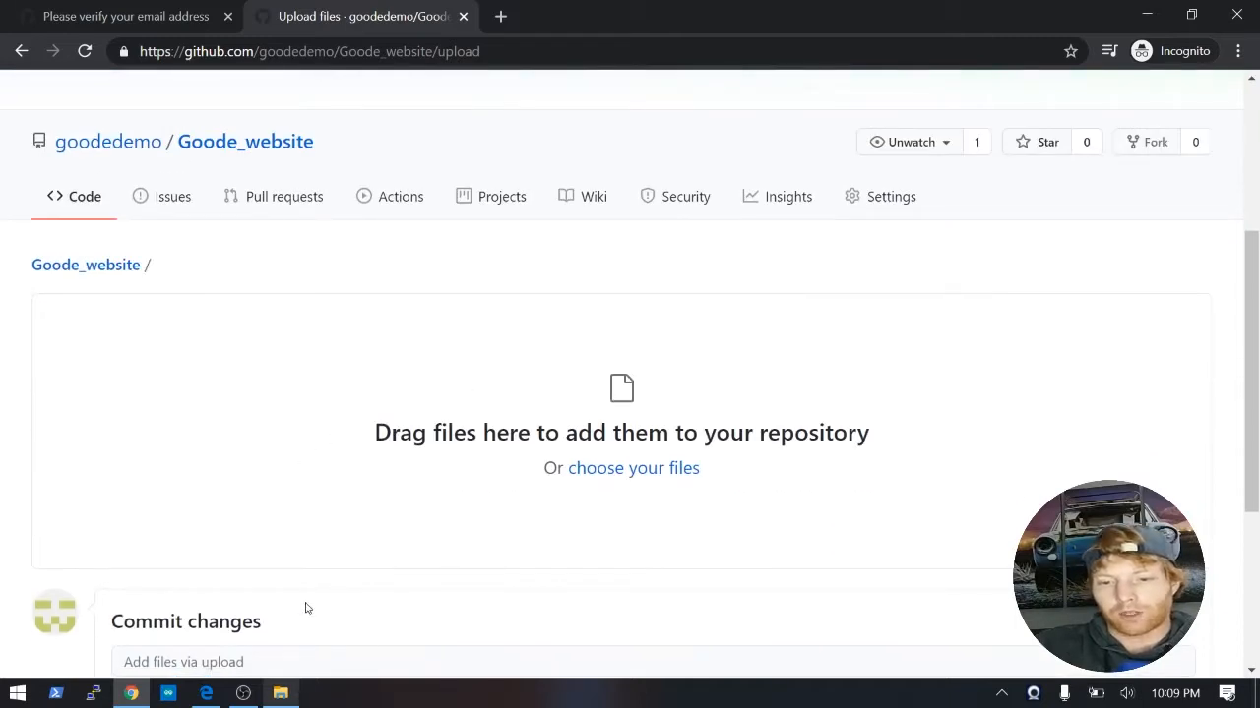
left_click(279, 692)
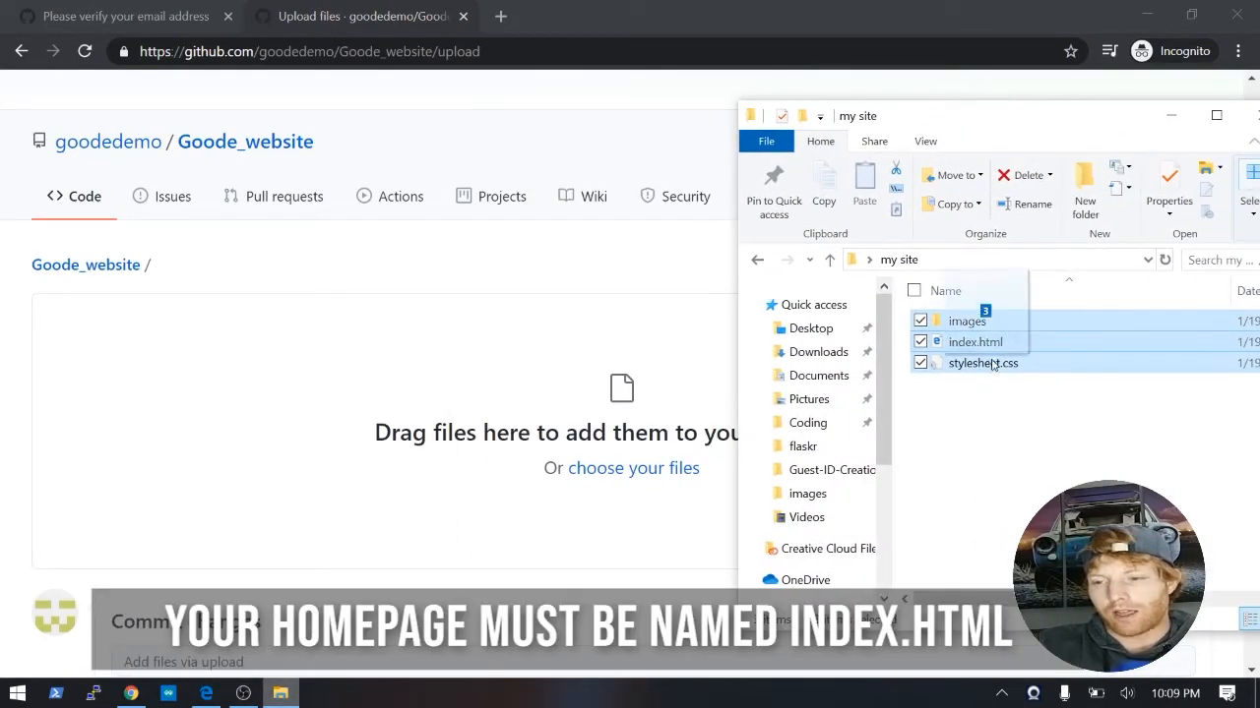
Drop images, index.html and stylesheet.css onto the upload area and let them finish uploading.
left_click(1086, 437)
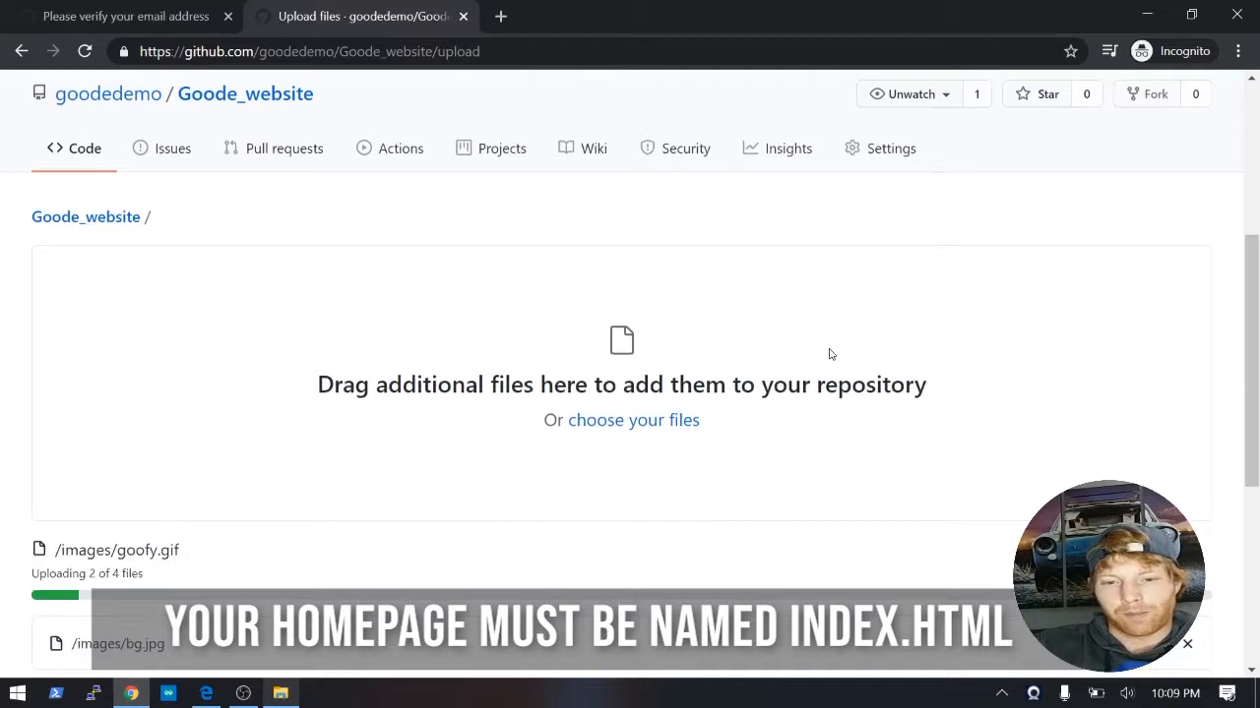
scroll("down", 3)
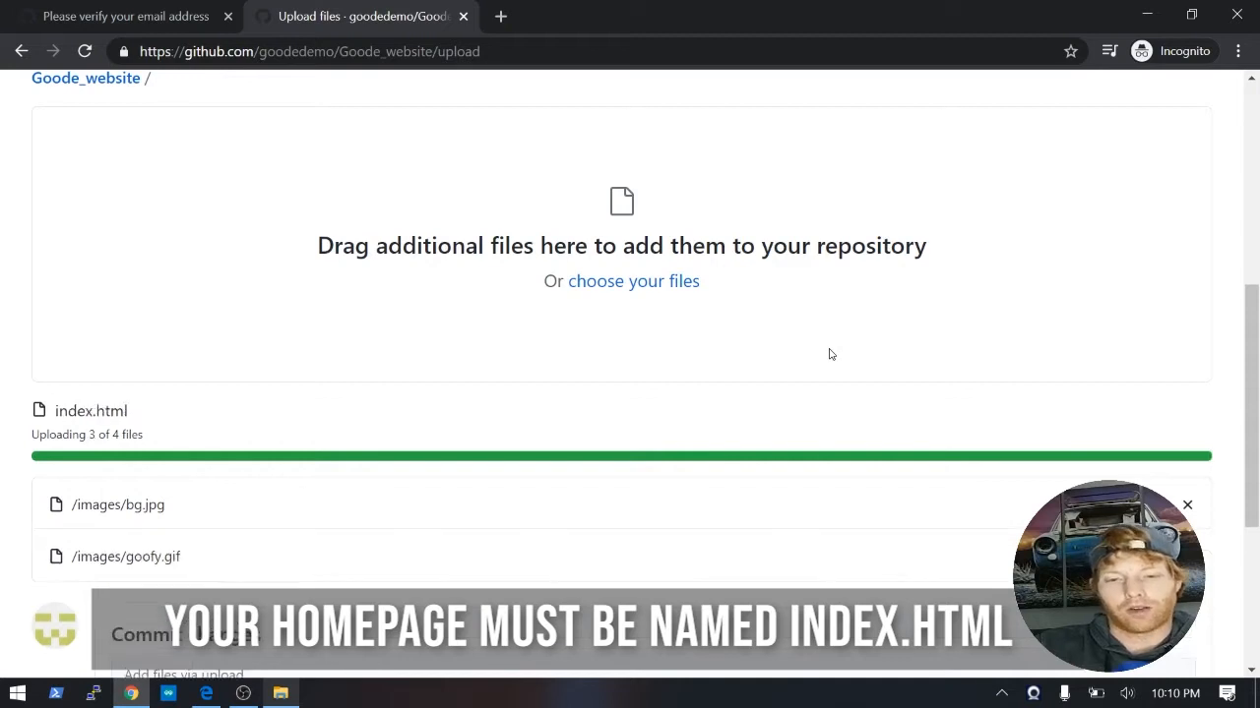
scroll("down", 3)
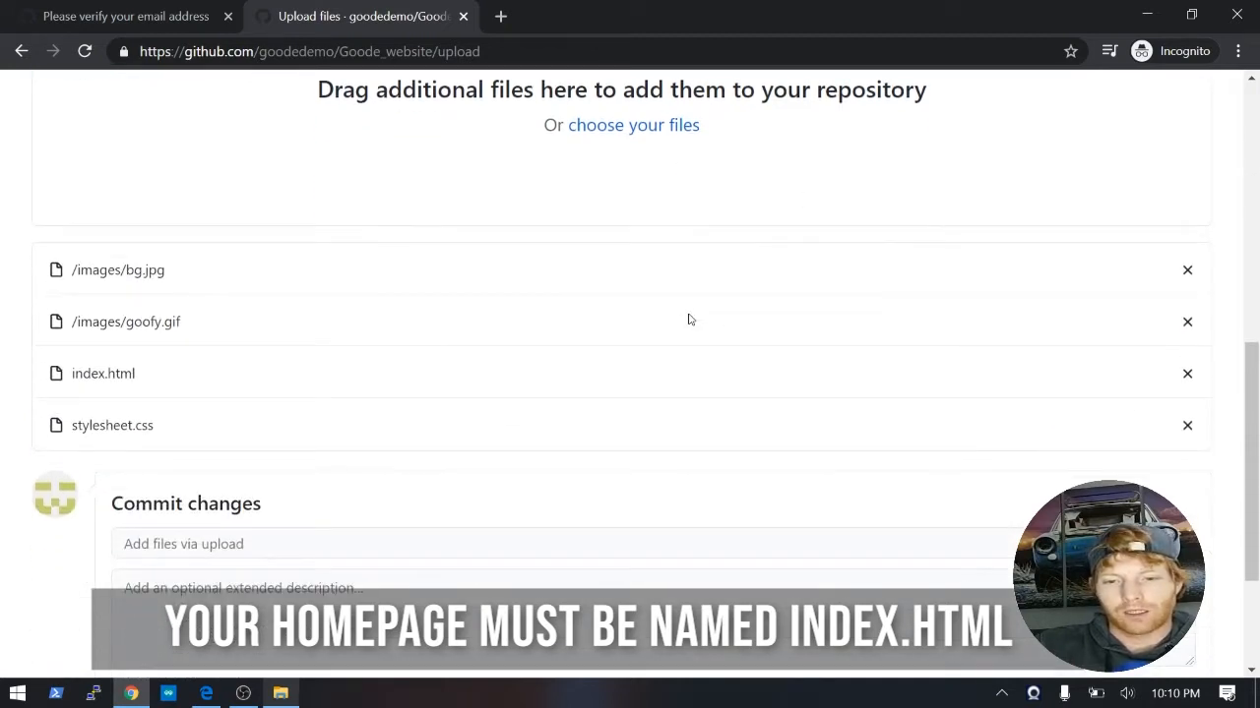
scroll("down", 3)
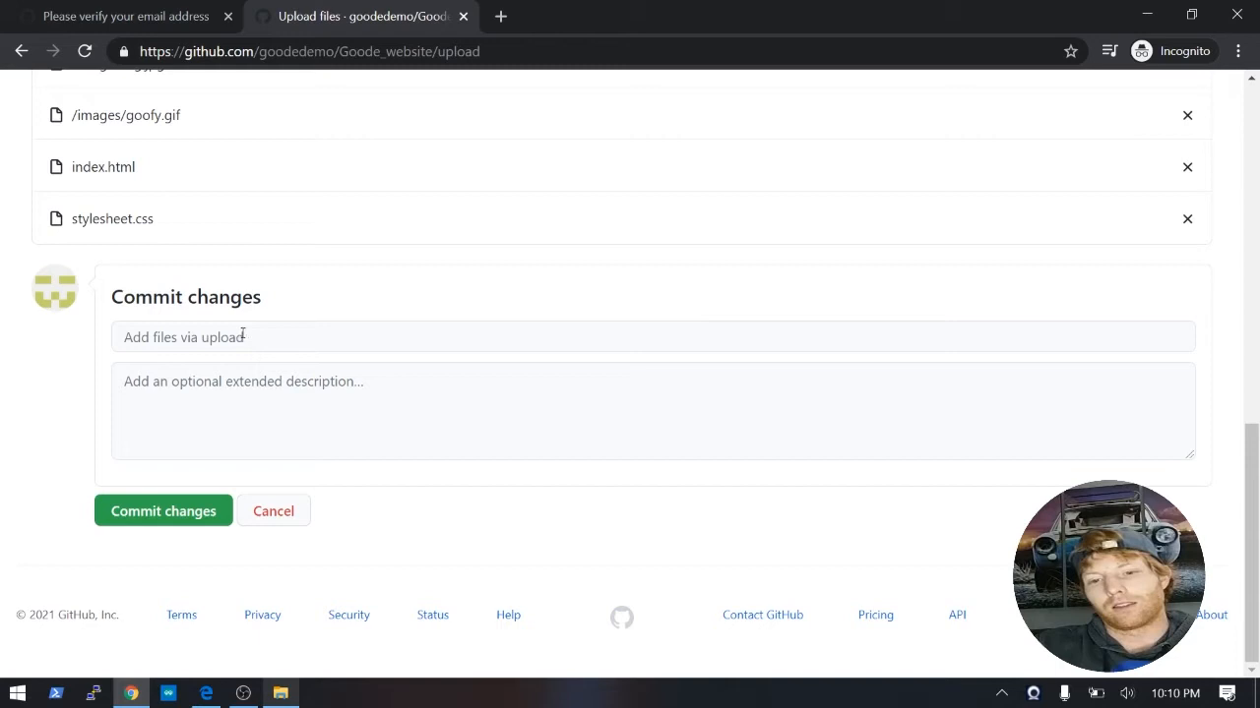
Commit the four uploaded files with the message 'Initial Commit' and no description.
left_click(653, 337)
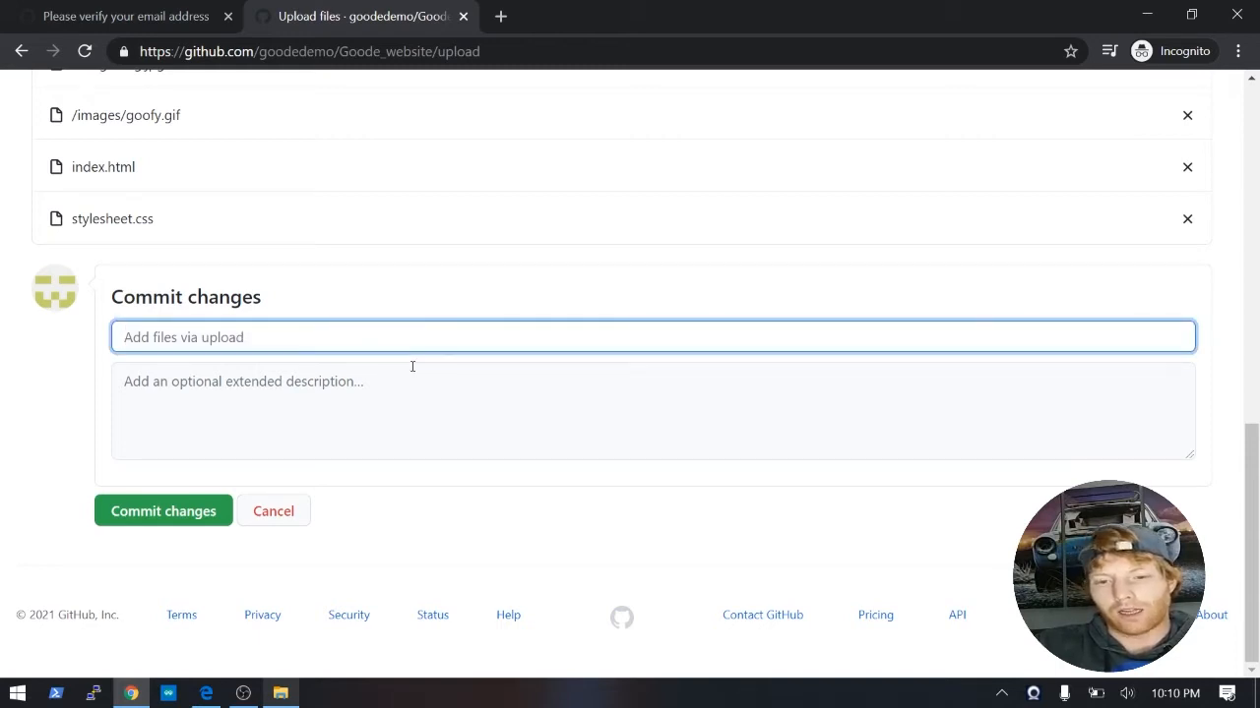
type("Initia")
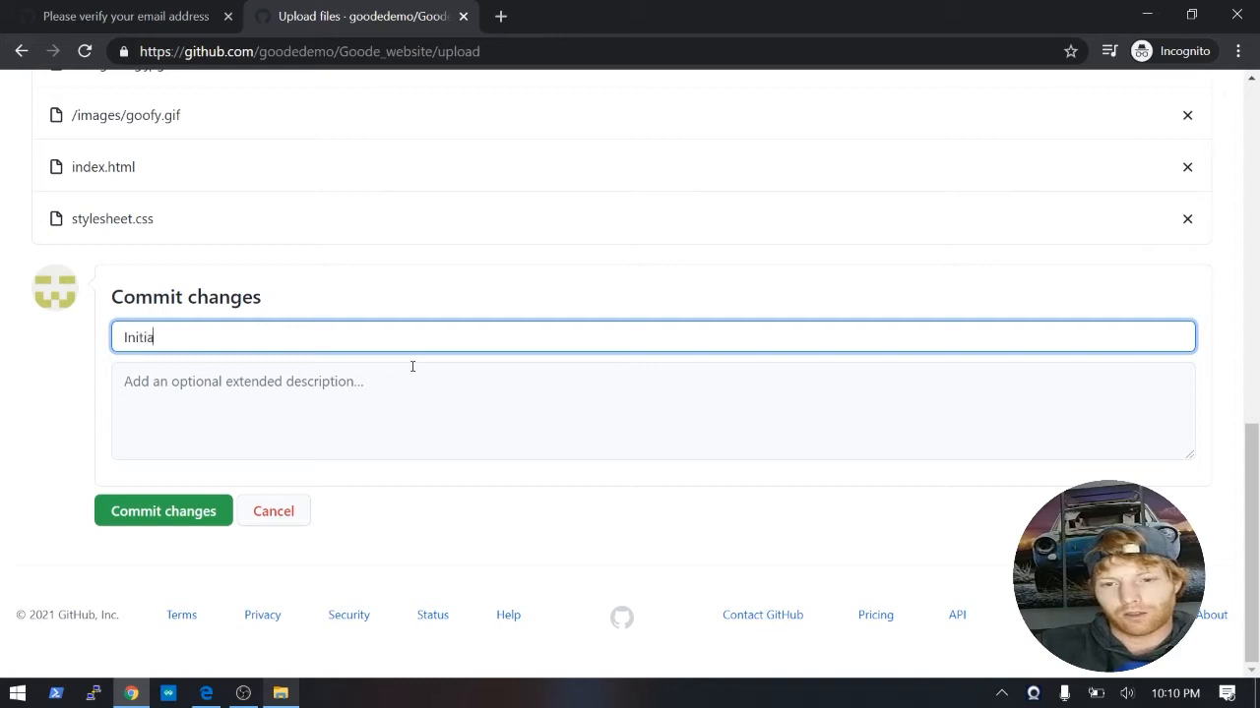
type("l Commit")
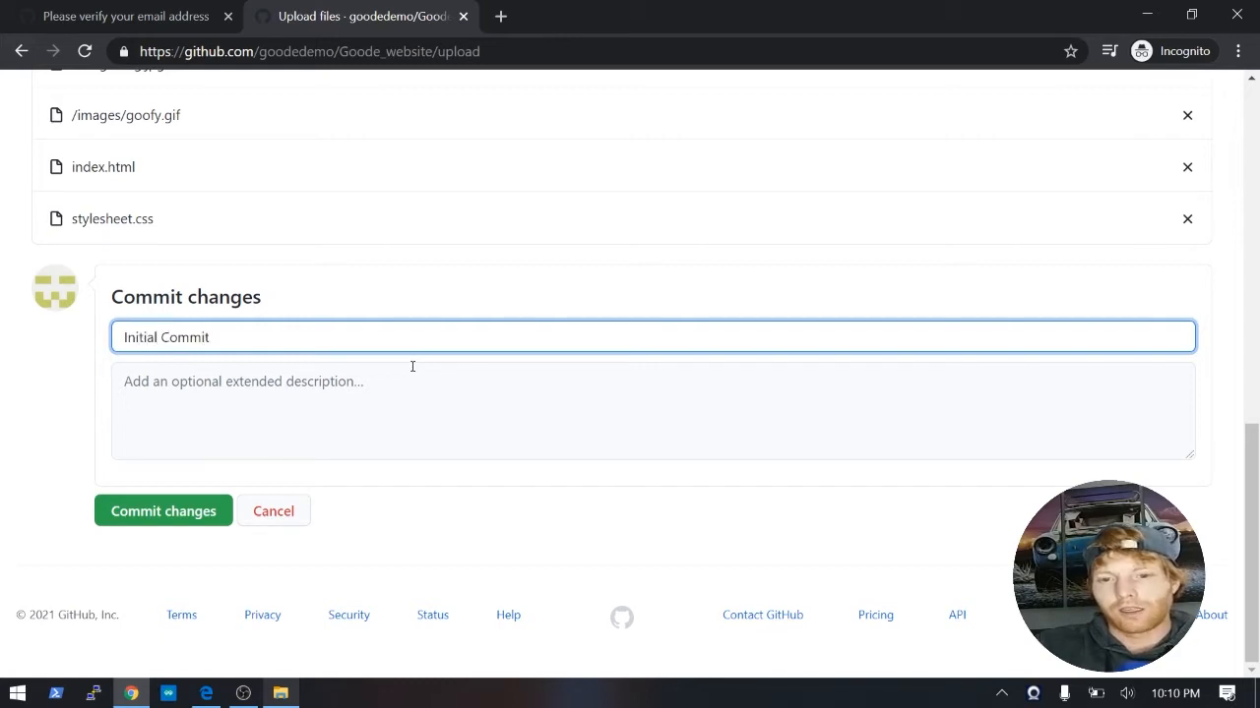
left_click(653, 412)
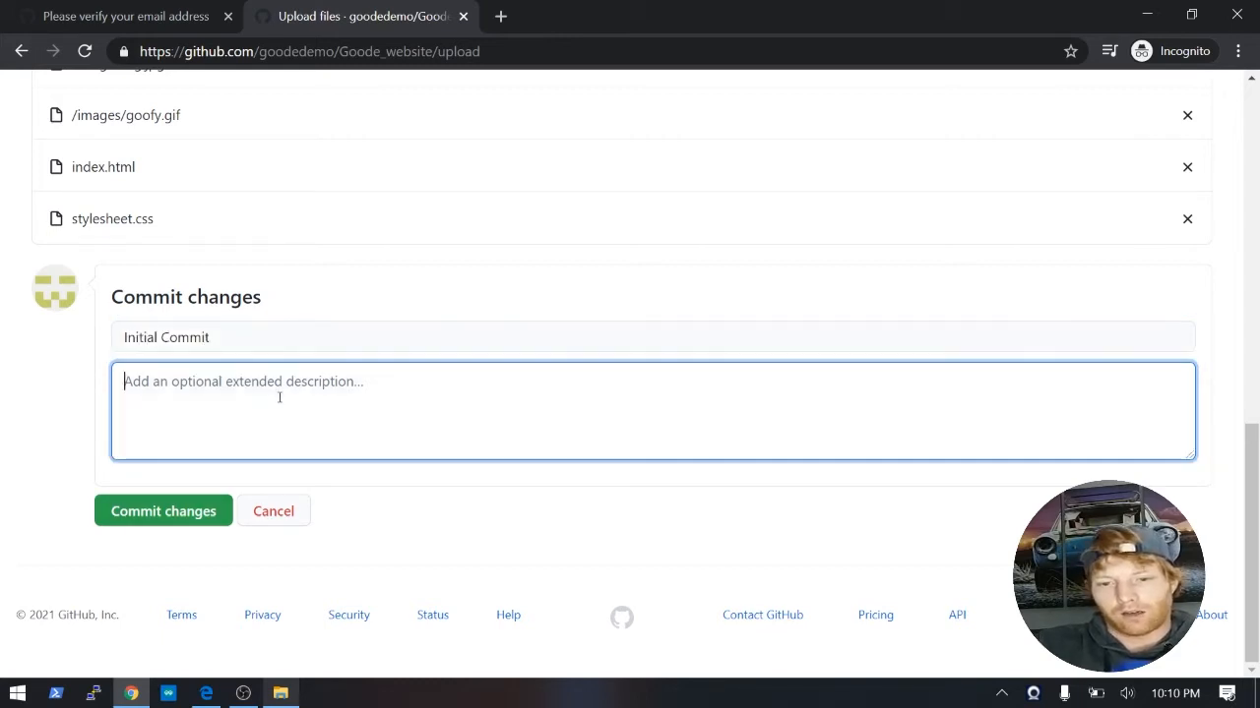
mouse_move(398, 394)
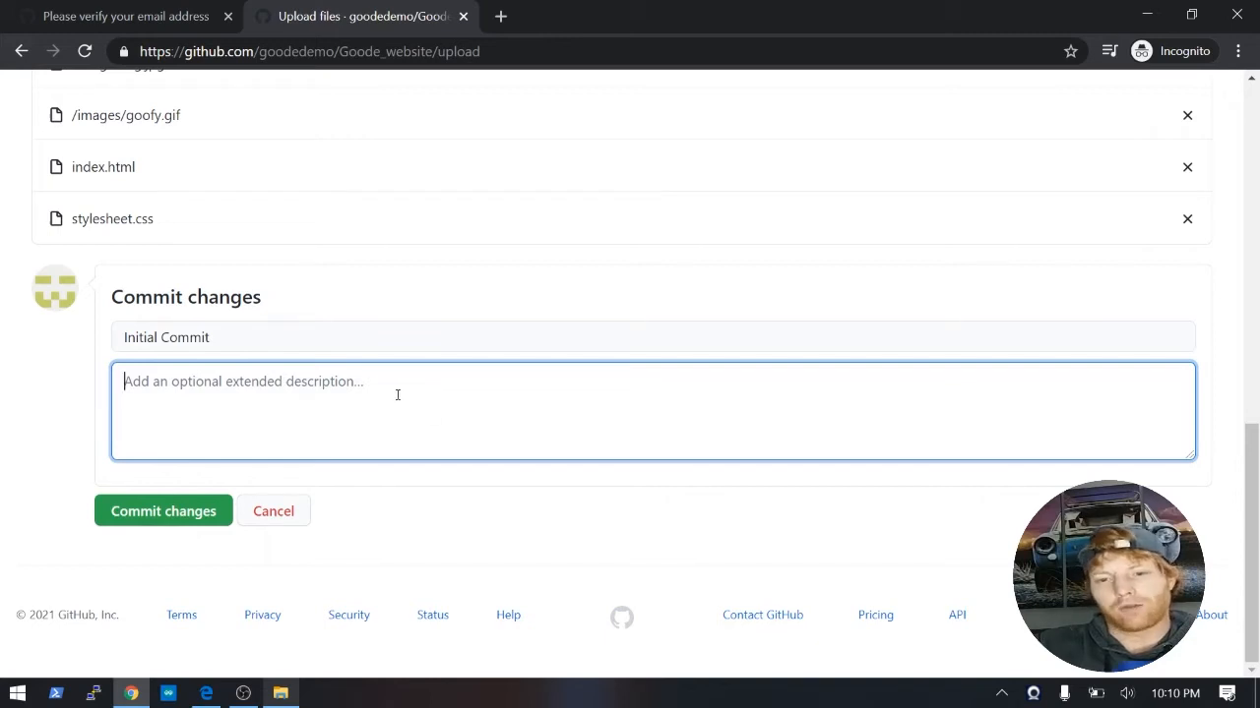
scroll("up", 3)
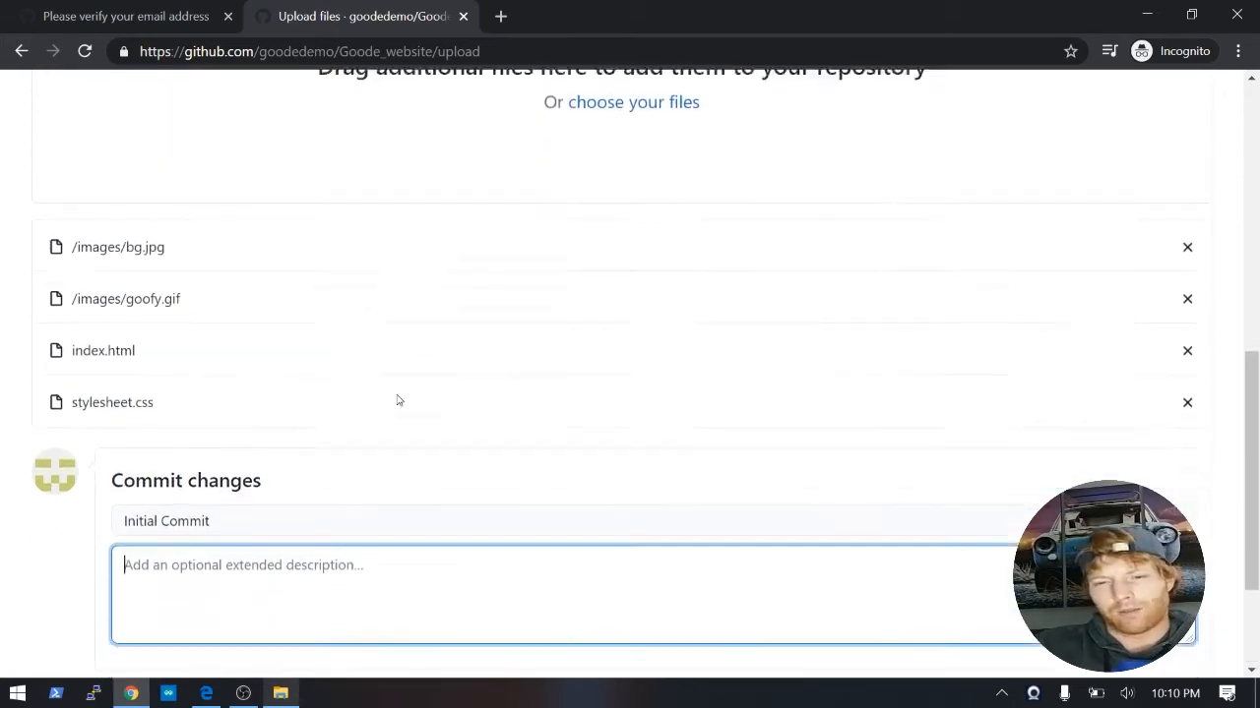
scroll("down", 3)
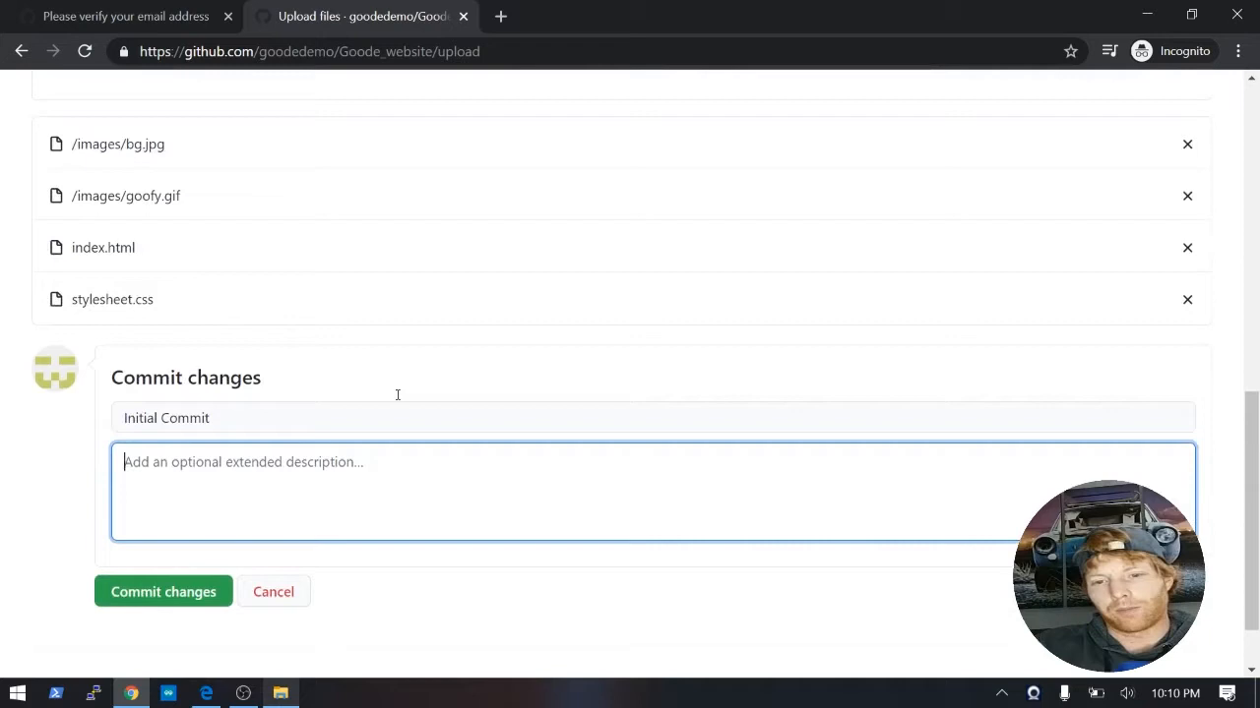
scroll("up", 3)
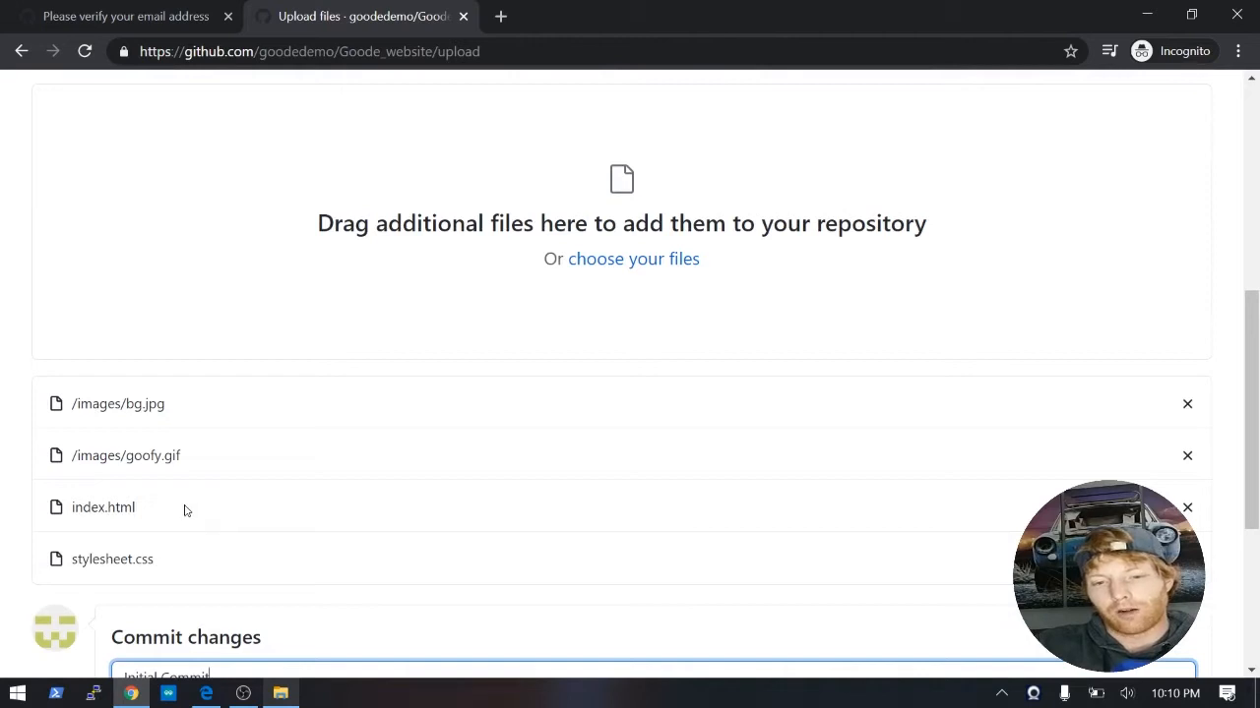
scroll("down", 3)
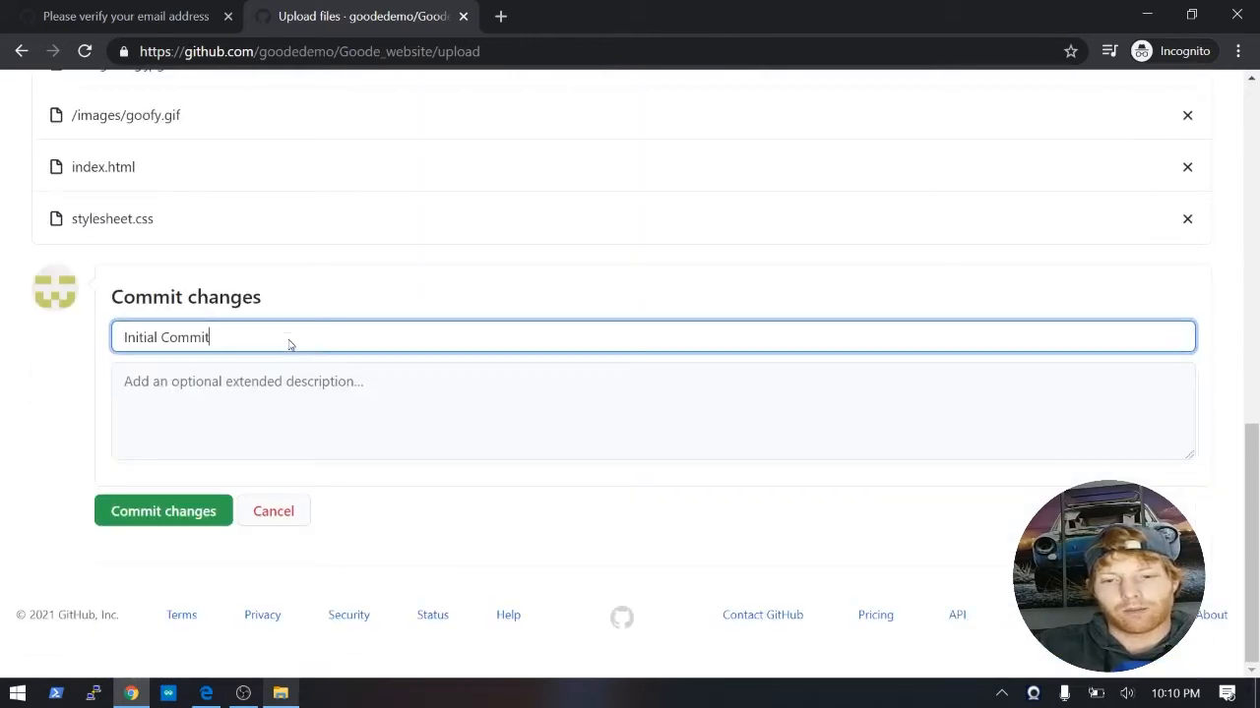
left_click(164, 511)
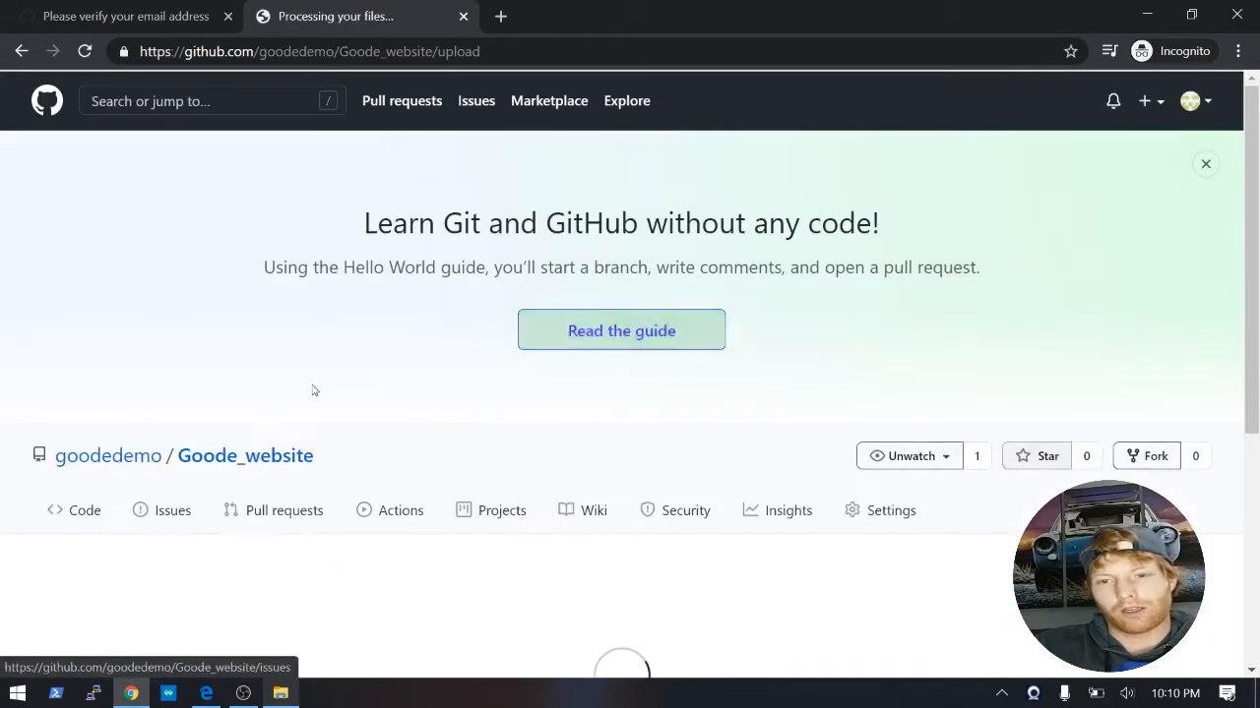
mouse_move(343, 368)
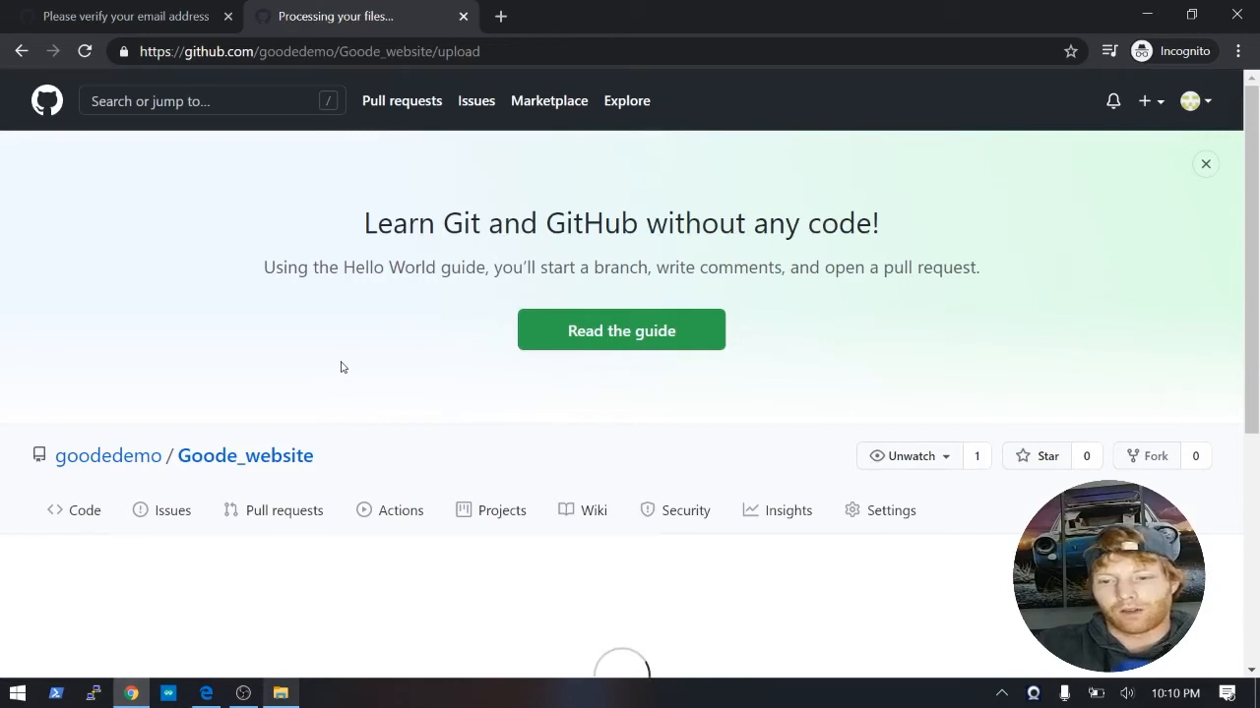
Review the Code tab to confirm images, index.html and stylesheet.css are listed.
scroll("down", 3)
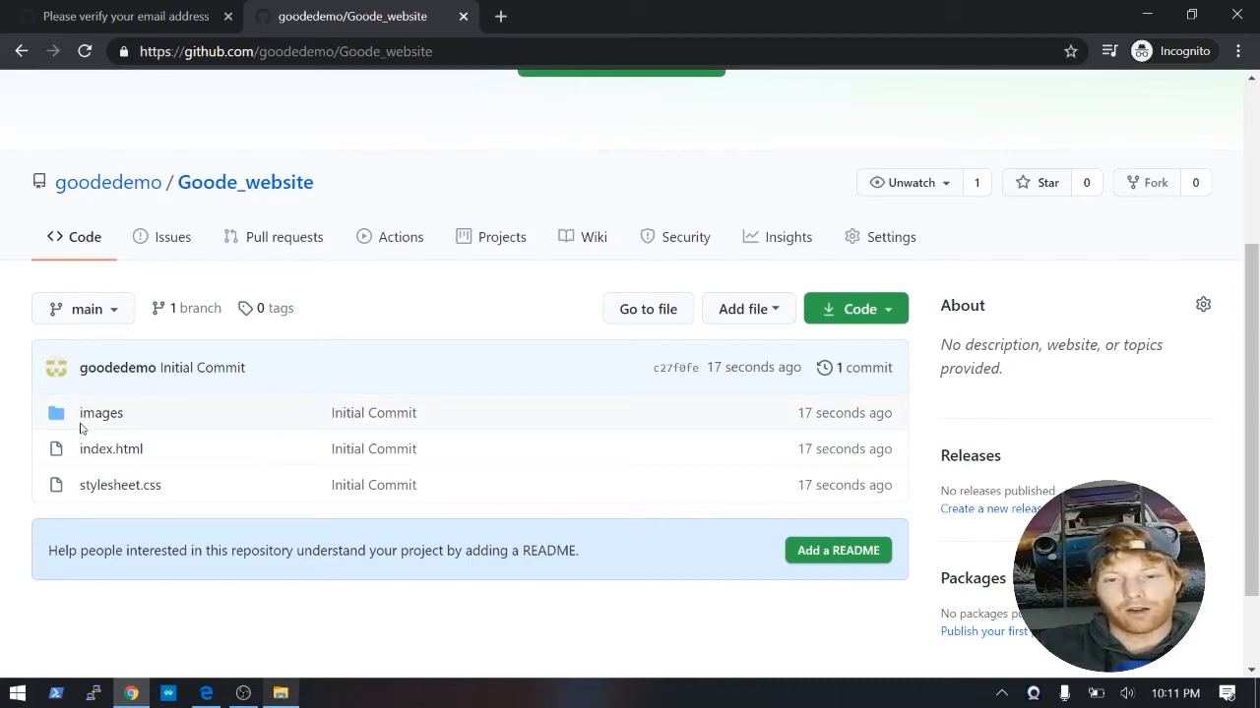
mouse_move(382, 507)
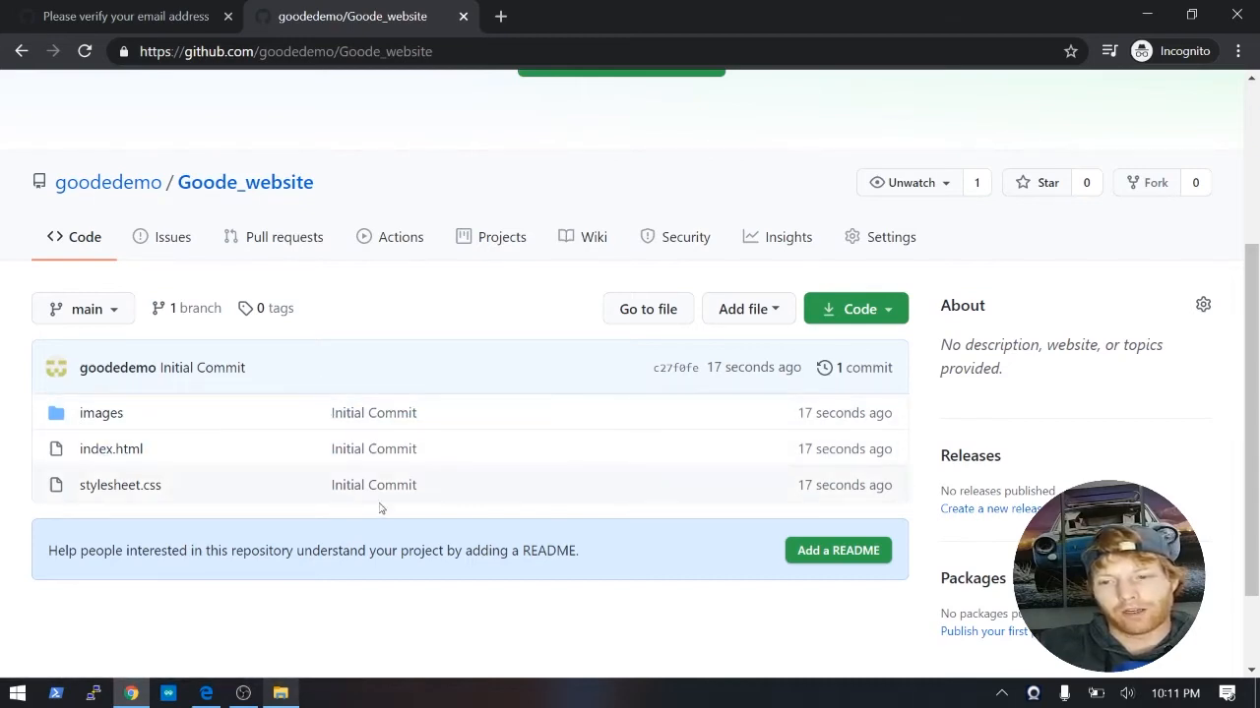
scroll("up", 3)
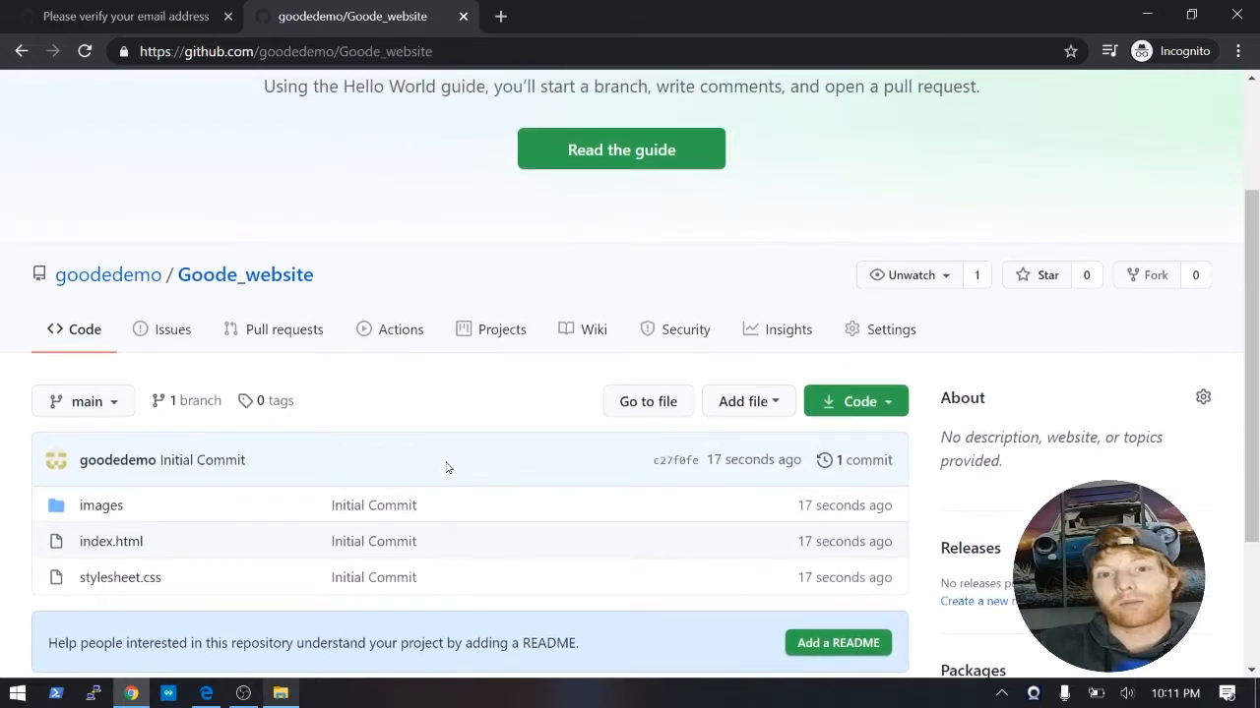
mouse_move(500, 417)
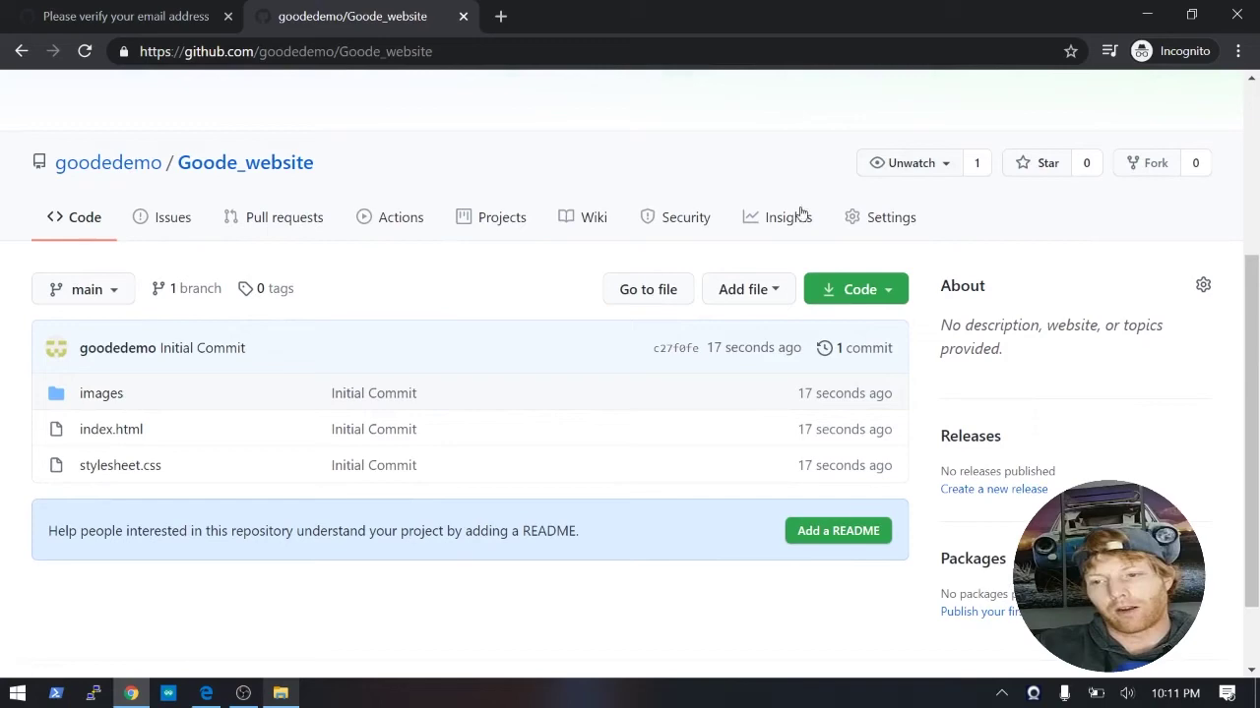
mouse_move(852, 224)
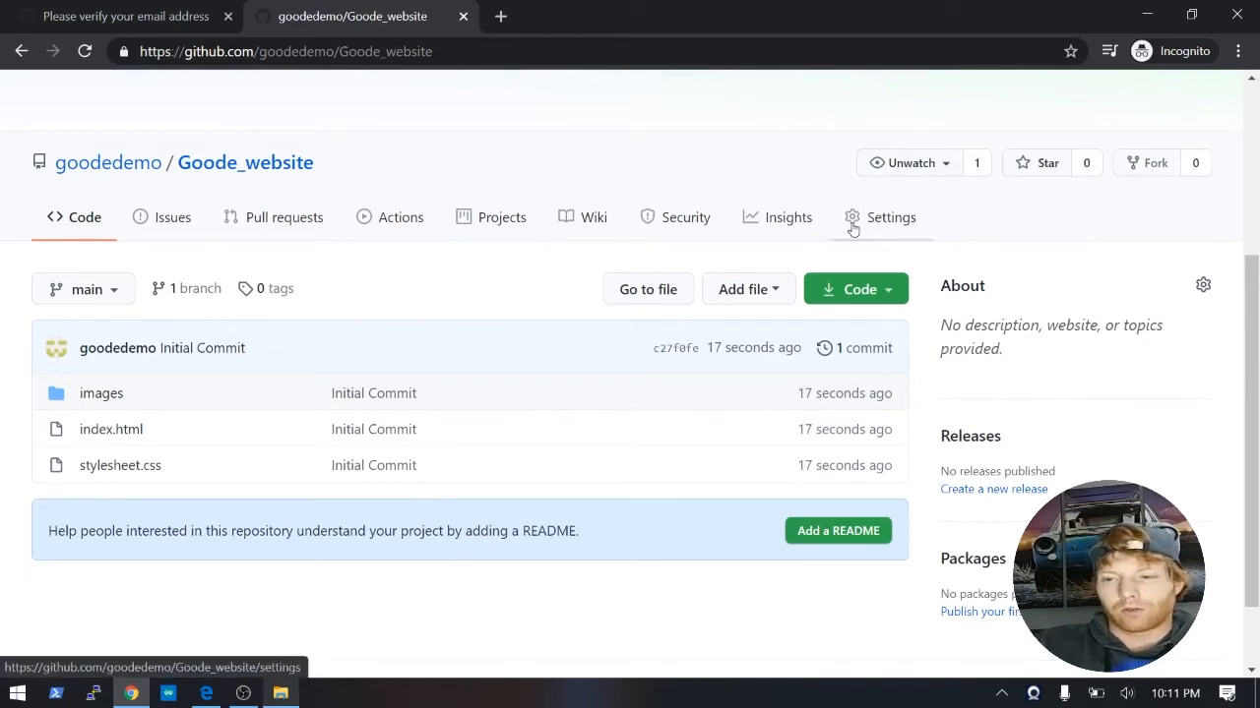
In Settings, set the GitHub Pages source to main with / (root) and save it.
left_click(891, 217)
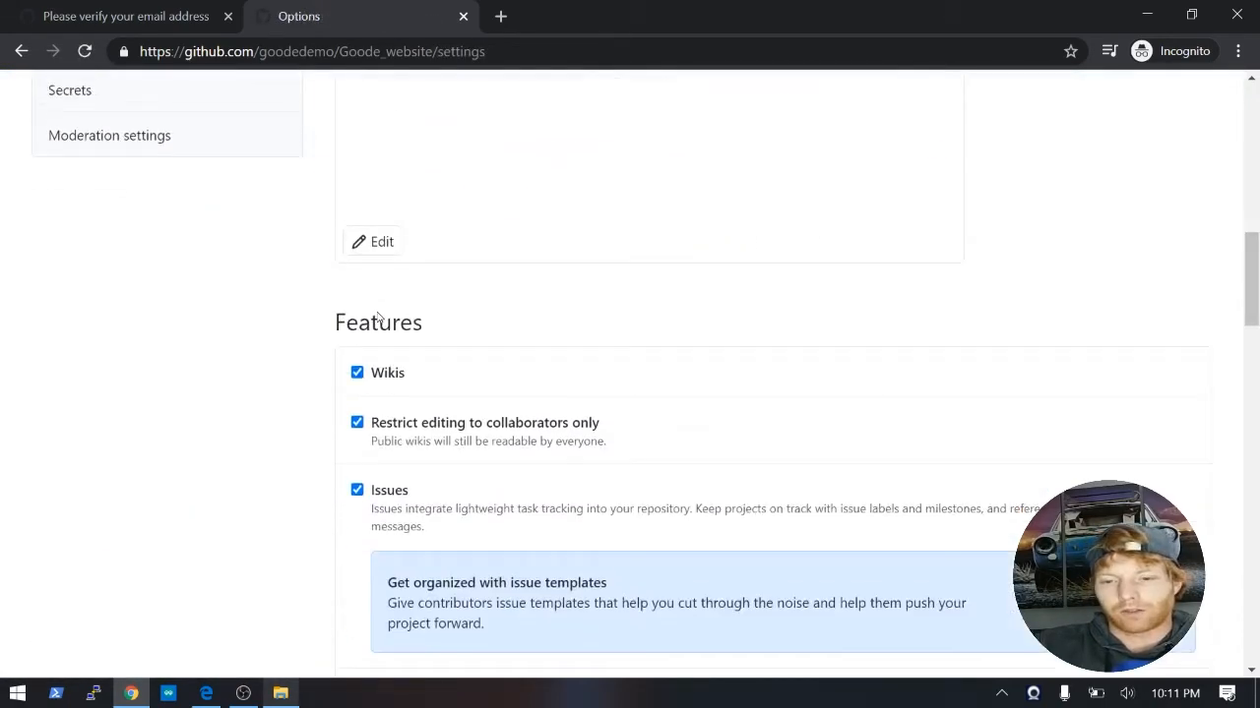
scroll("down", 3)
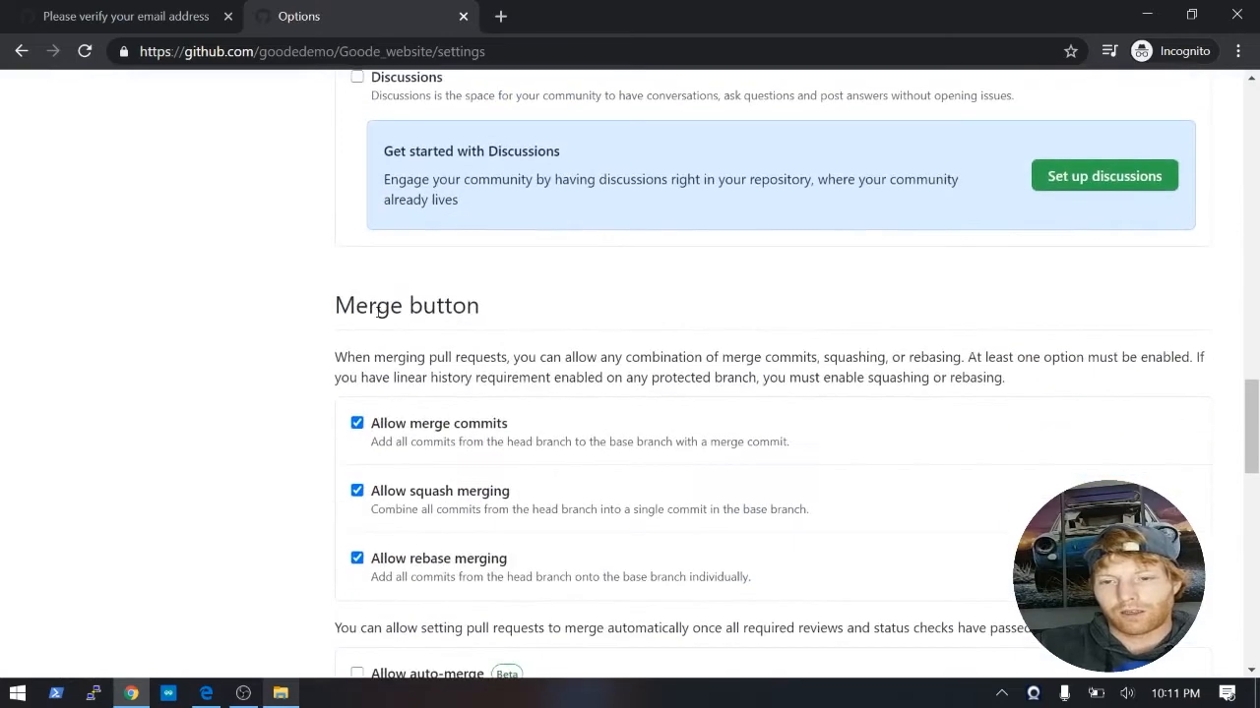
scroll("down", 3)
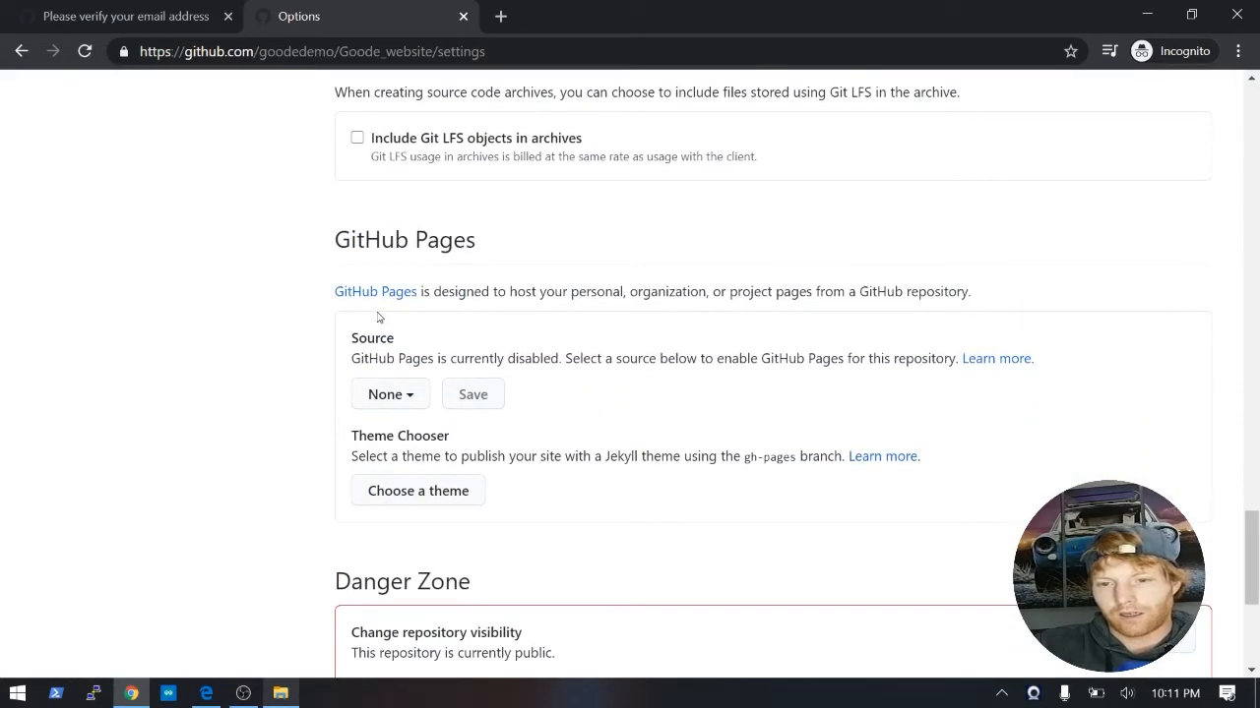
mouse_move(448, 279)
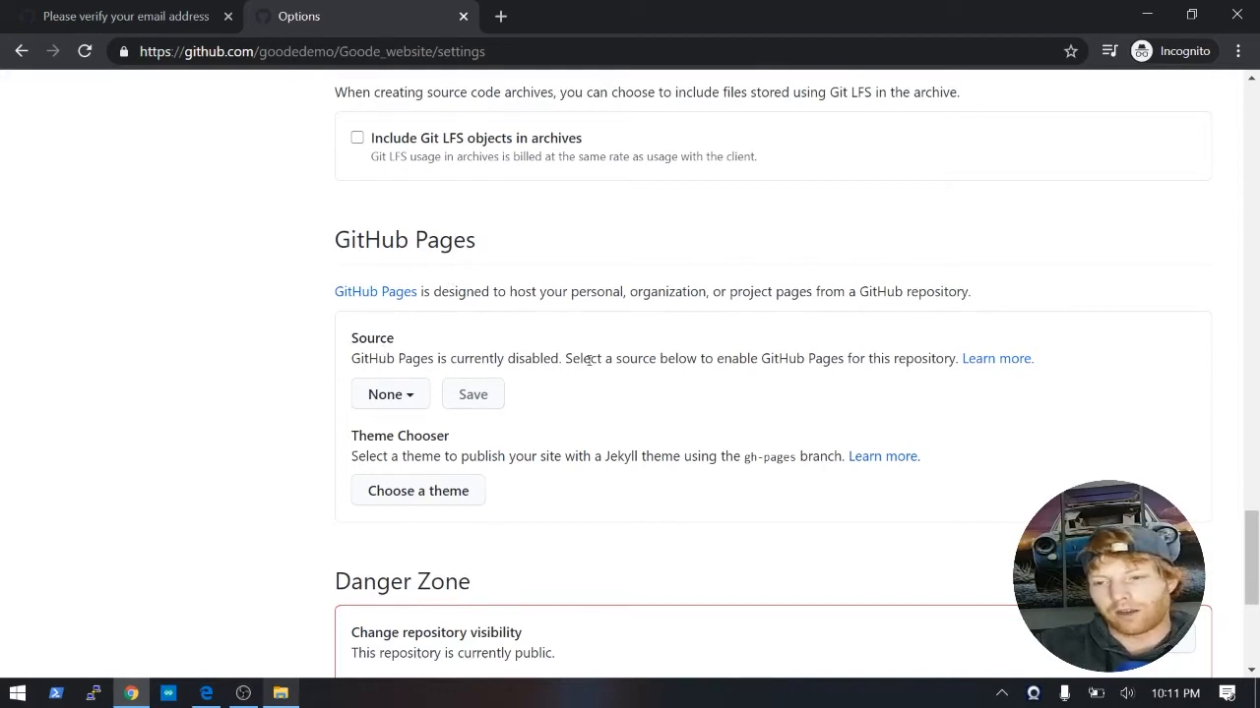
left_click(389, 393)
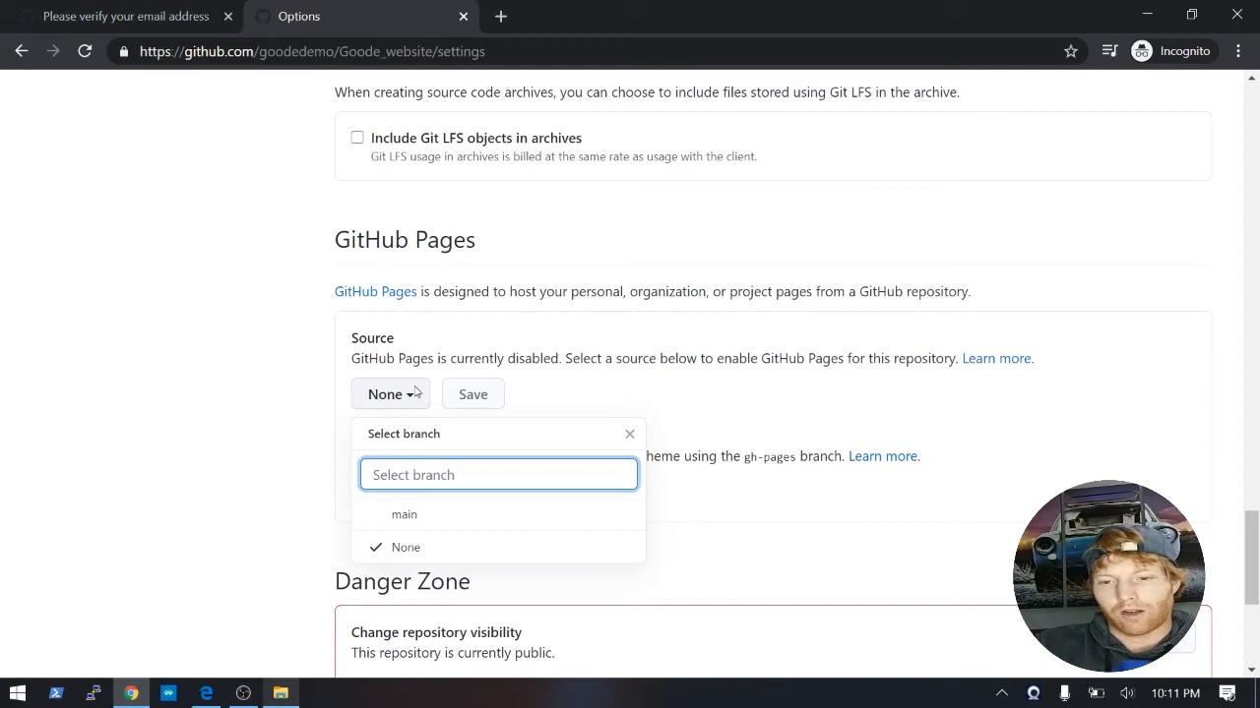
left_click(403, 514)
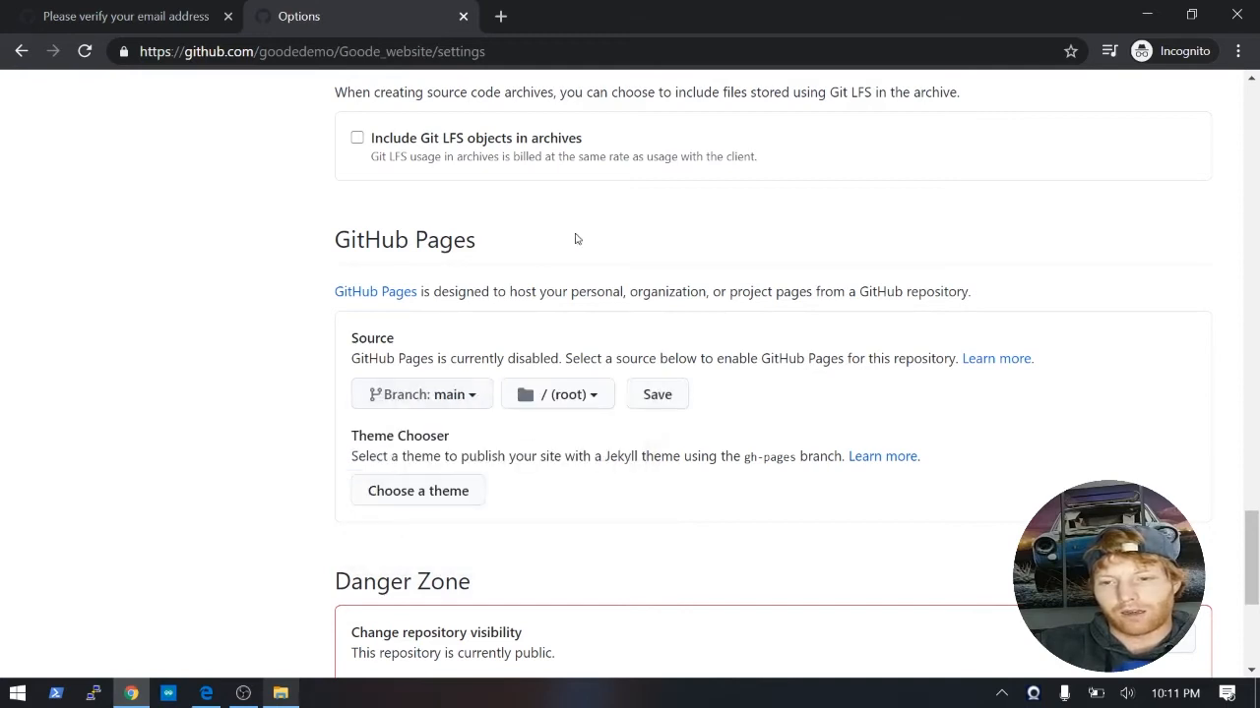
left_click(657, 393)
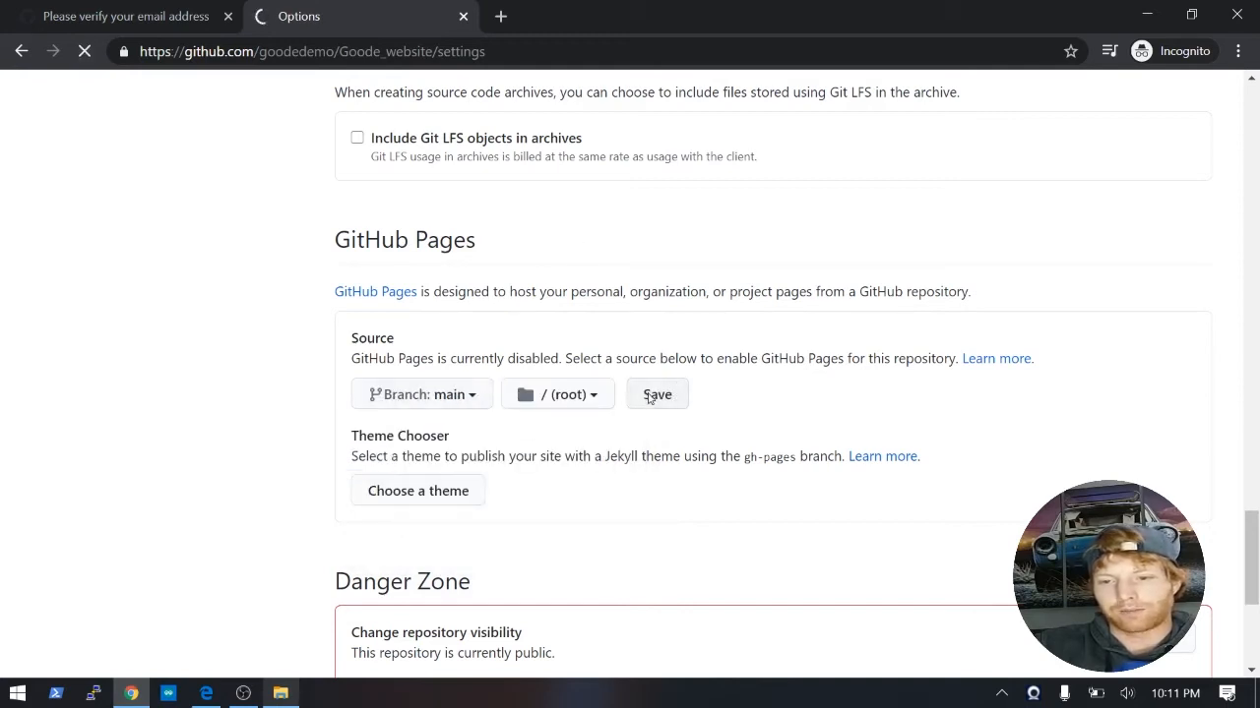
left_click(658, 394)
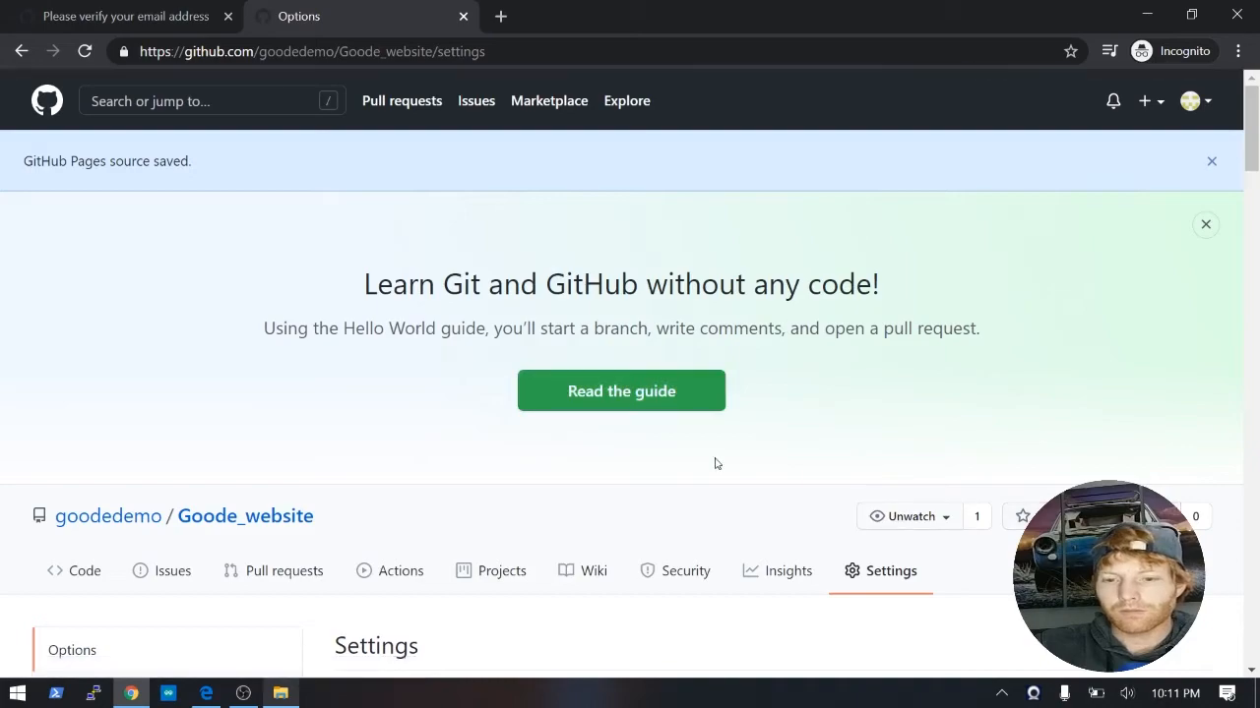
Visit the 'Your site is ready to be published at' address, which shows a 404.
scroll("down", 3)
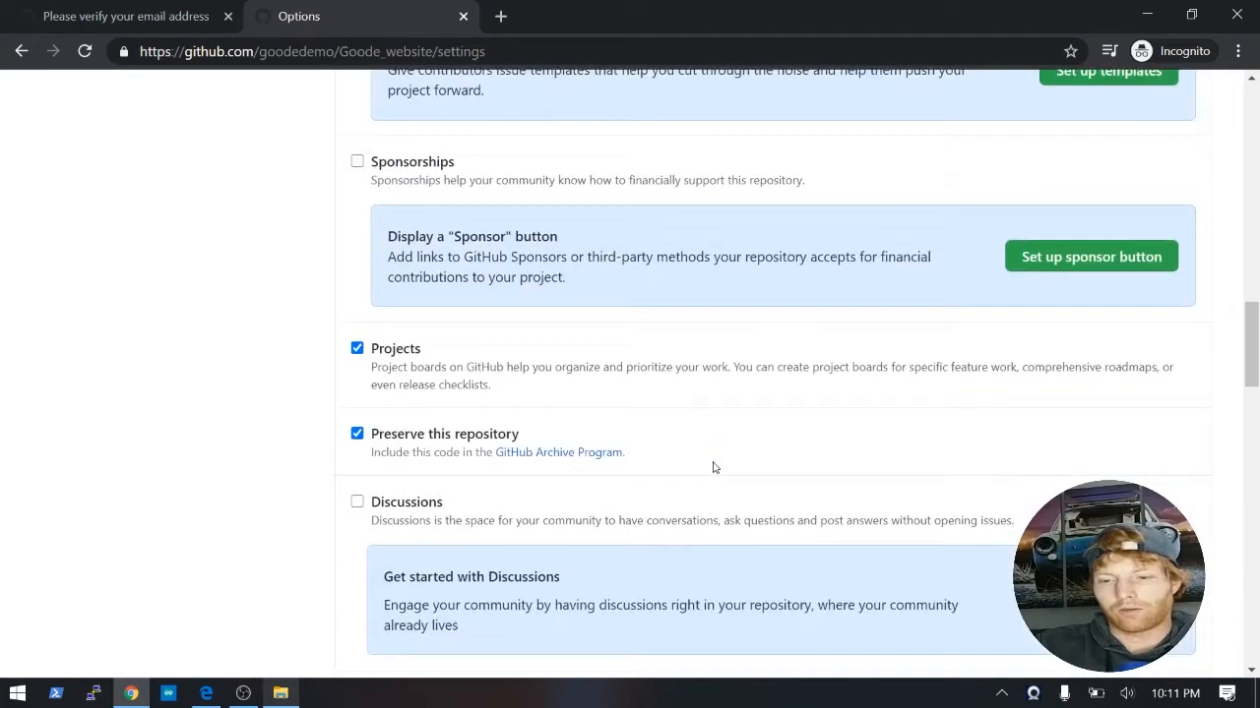
scroll("down", 3)
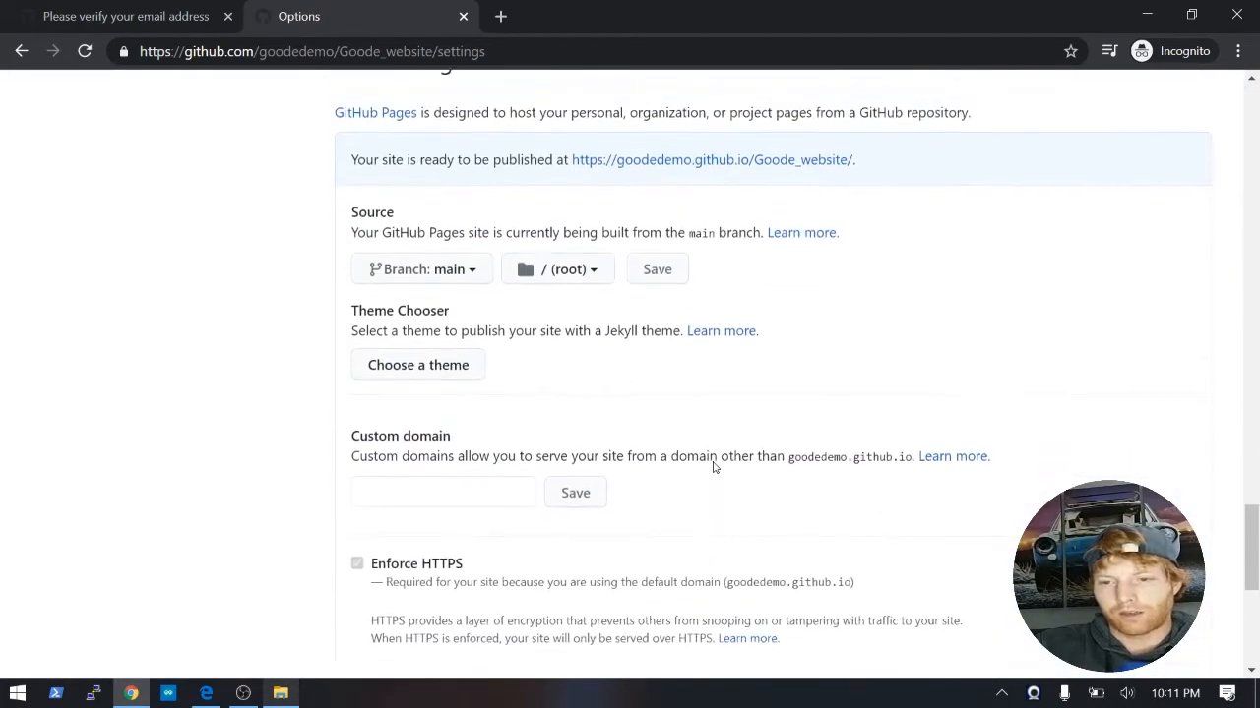
scroll("up", 3)
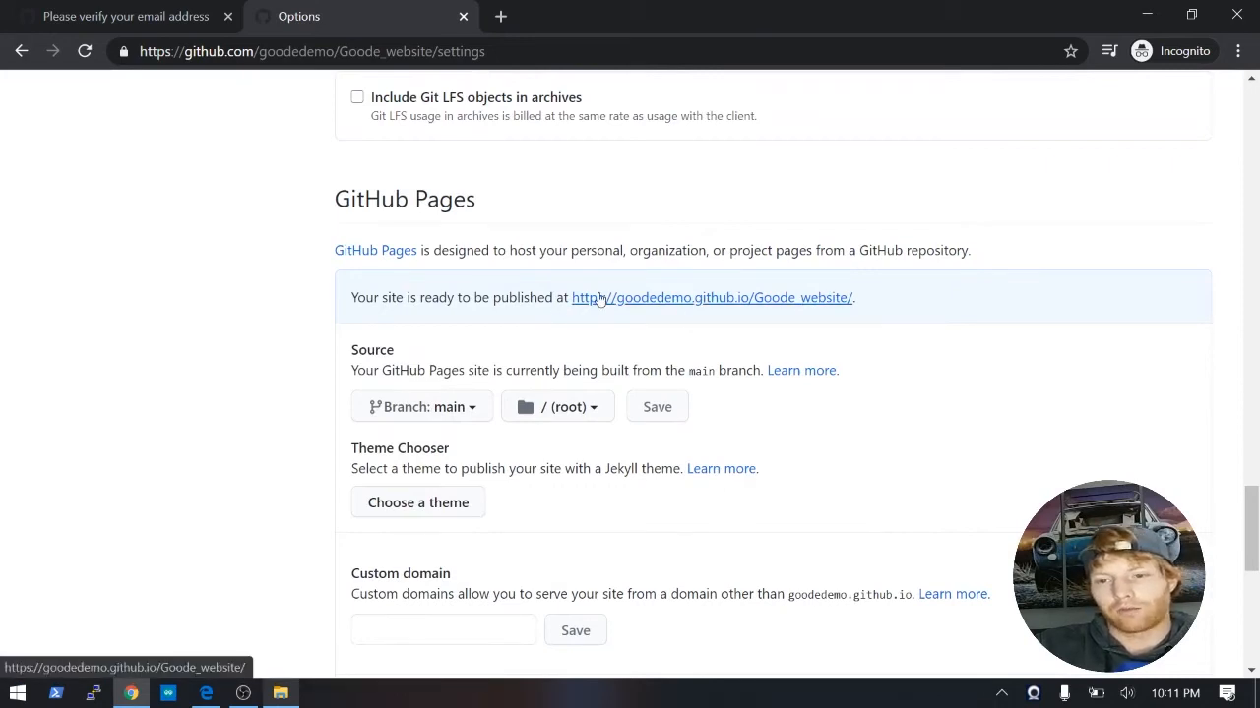
left_click(710, 297)
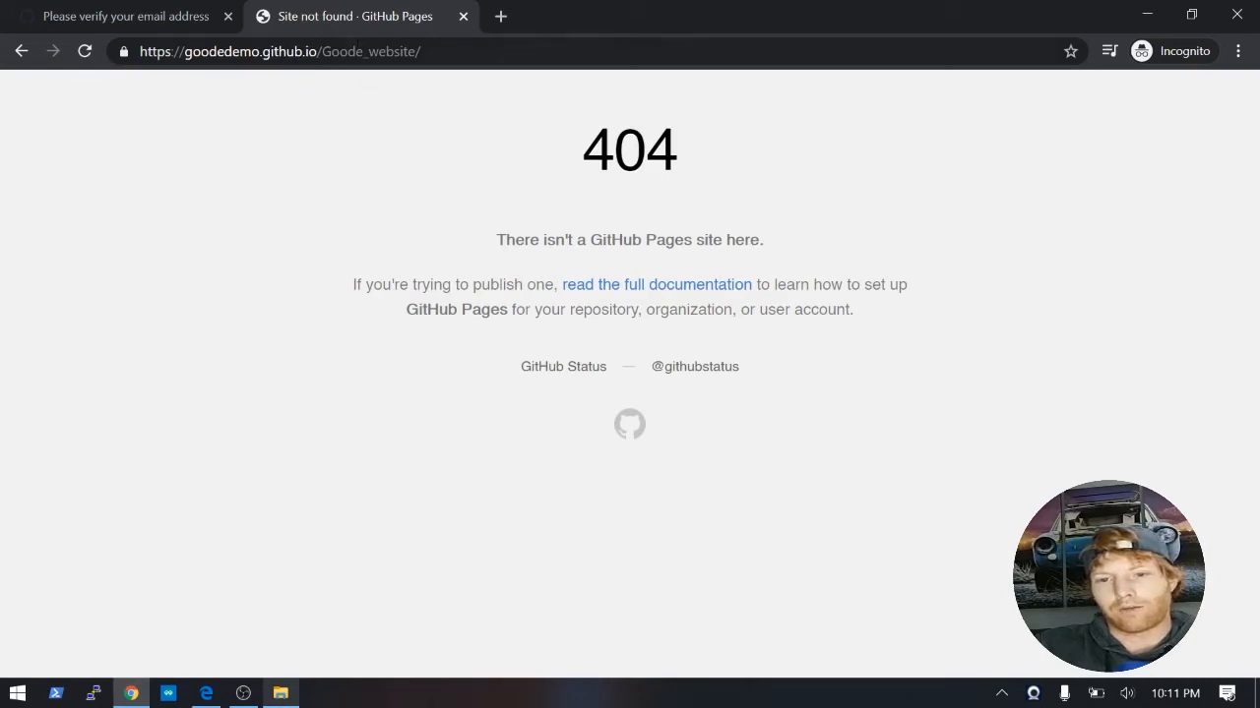
Reload goodedemo.github.io/Goode_website until 'Welcome to my sweet site!' loads, then select its URL.
left_click(279, 51)
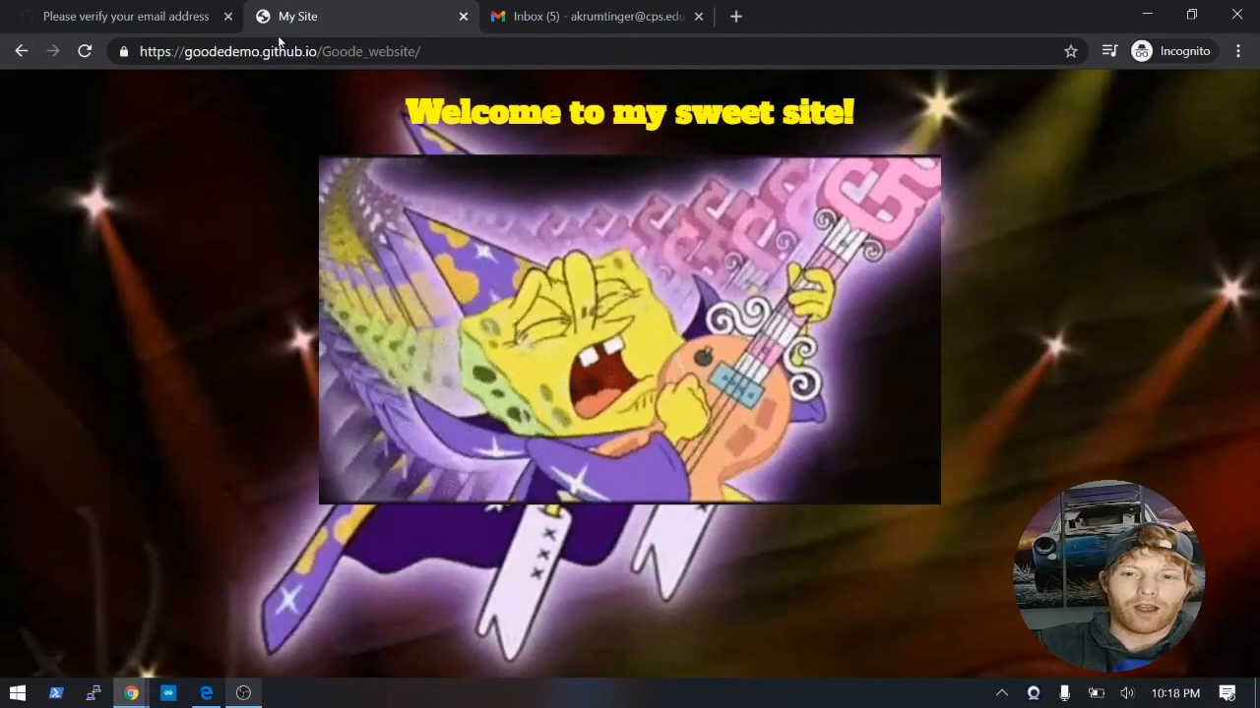
left_click(279, 51)
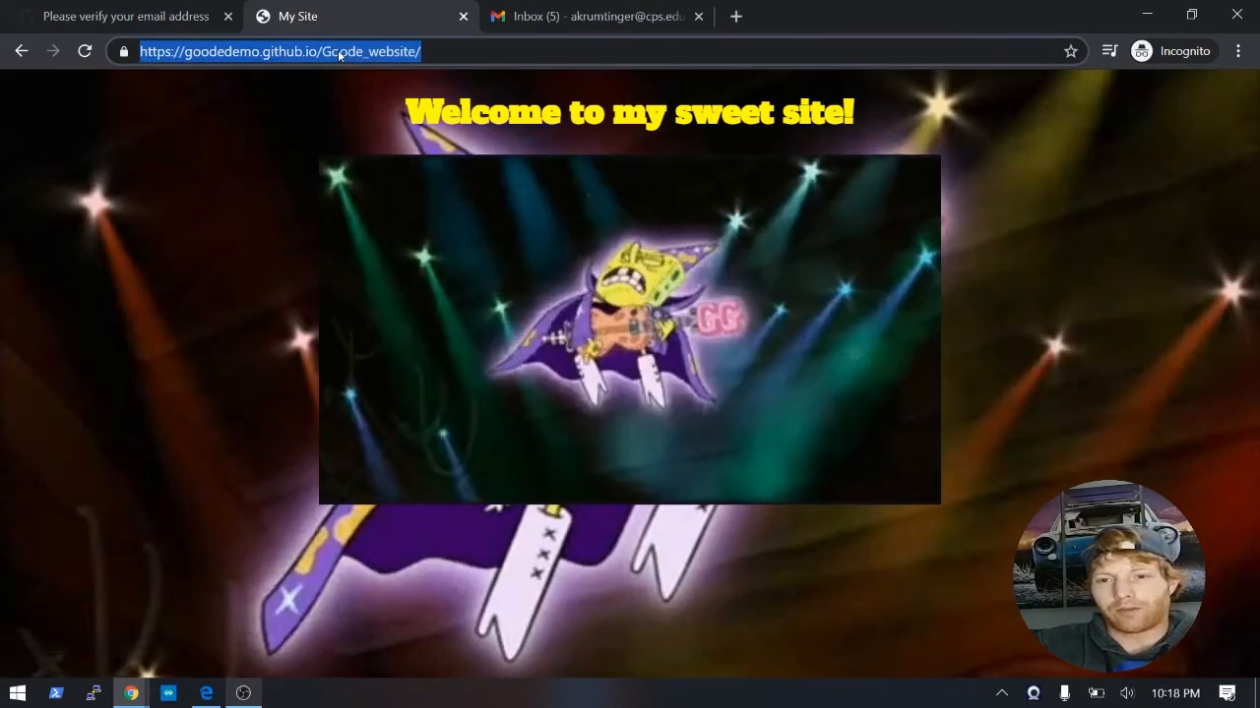